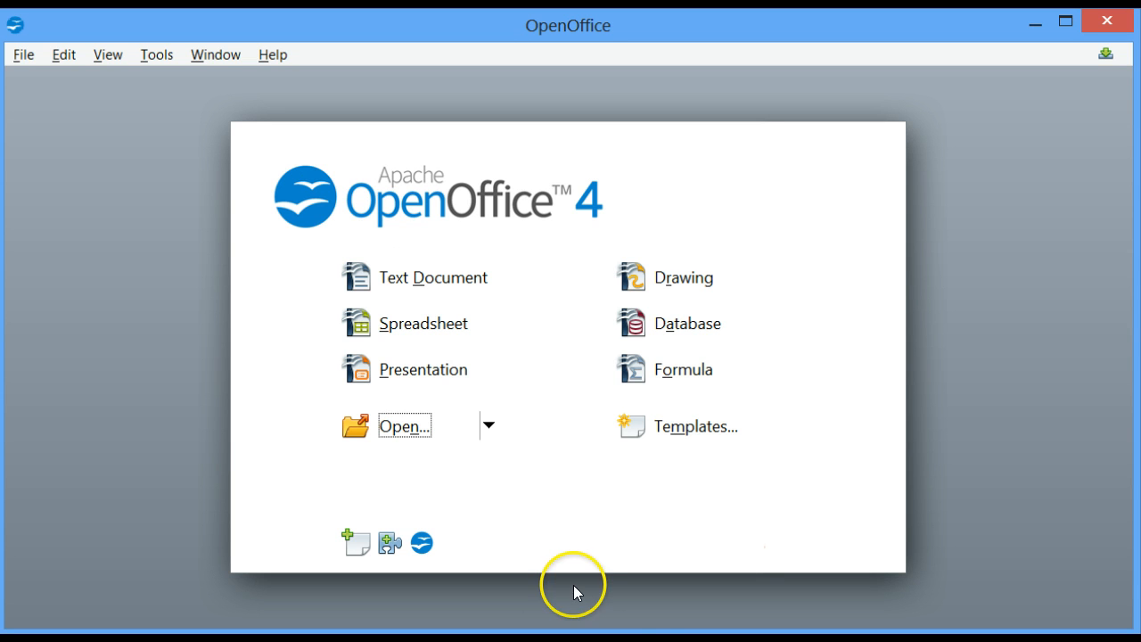
mouse_move(524, 471)
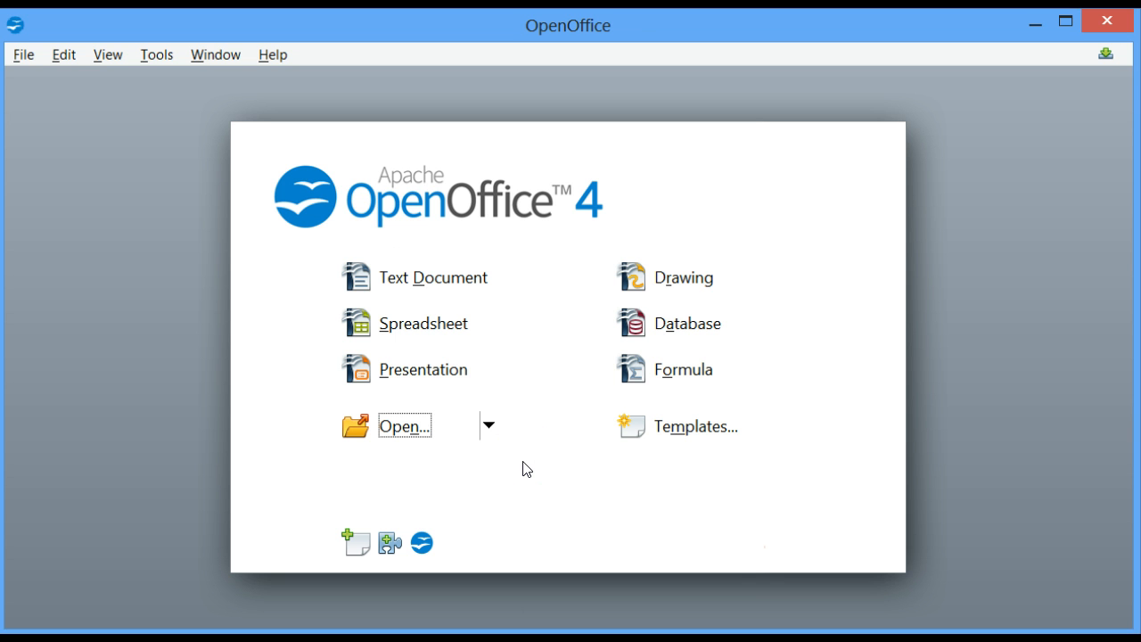
mouse_move(420, 369)
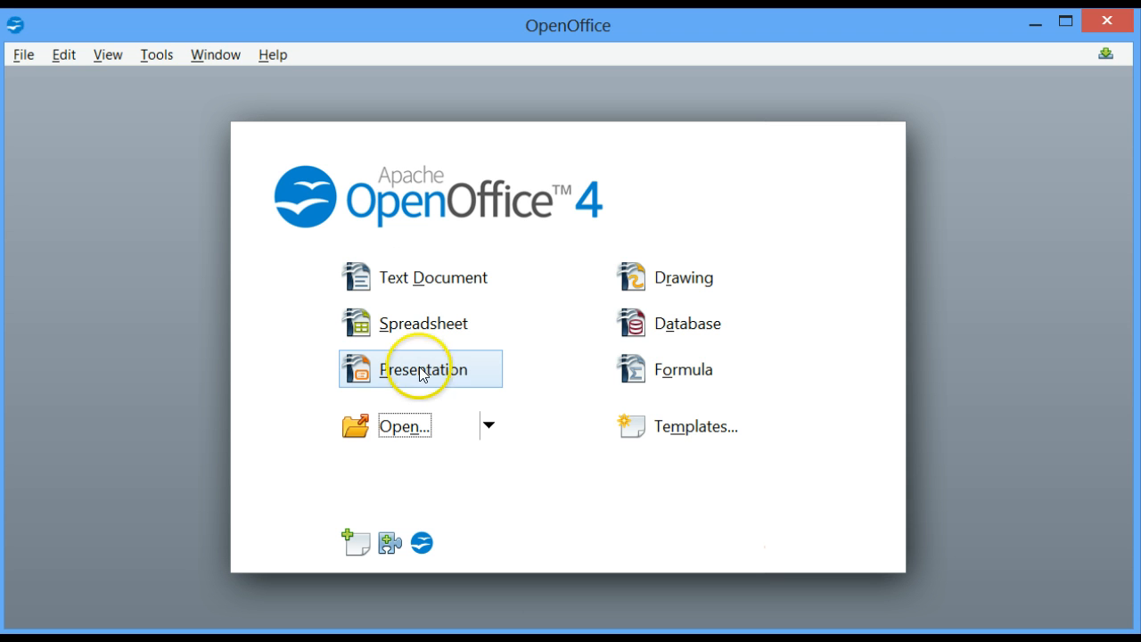
mouse_move(628, 342)
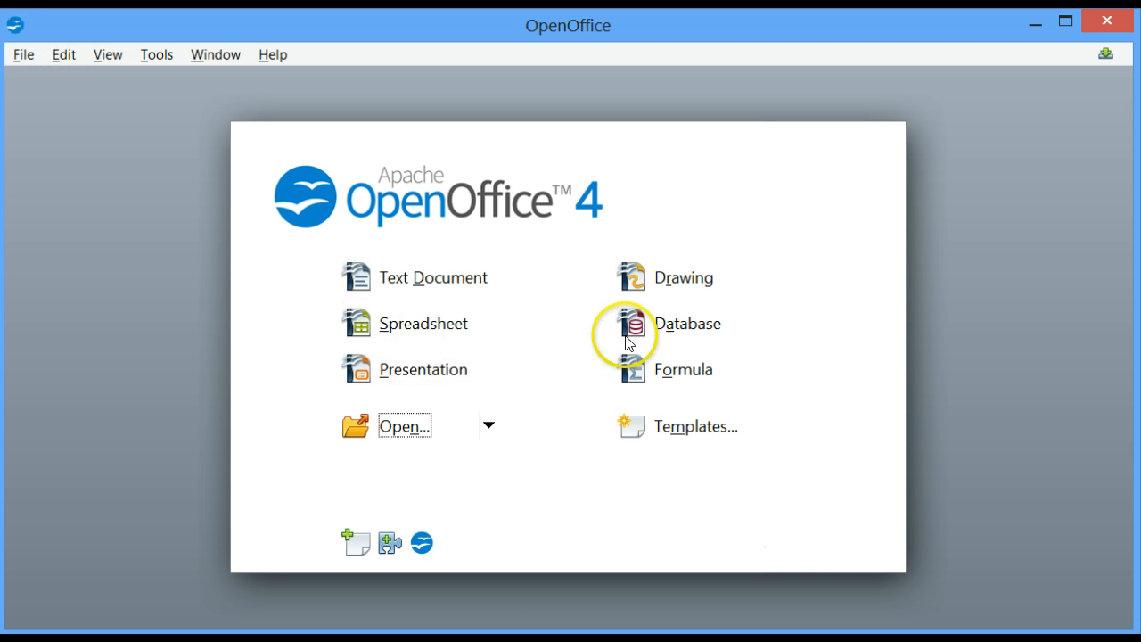
Choose Dundee Sports Club Database from the recently used files in the Database Wizard and finish.
left_click(632, 323)
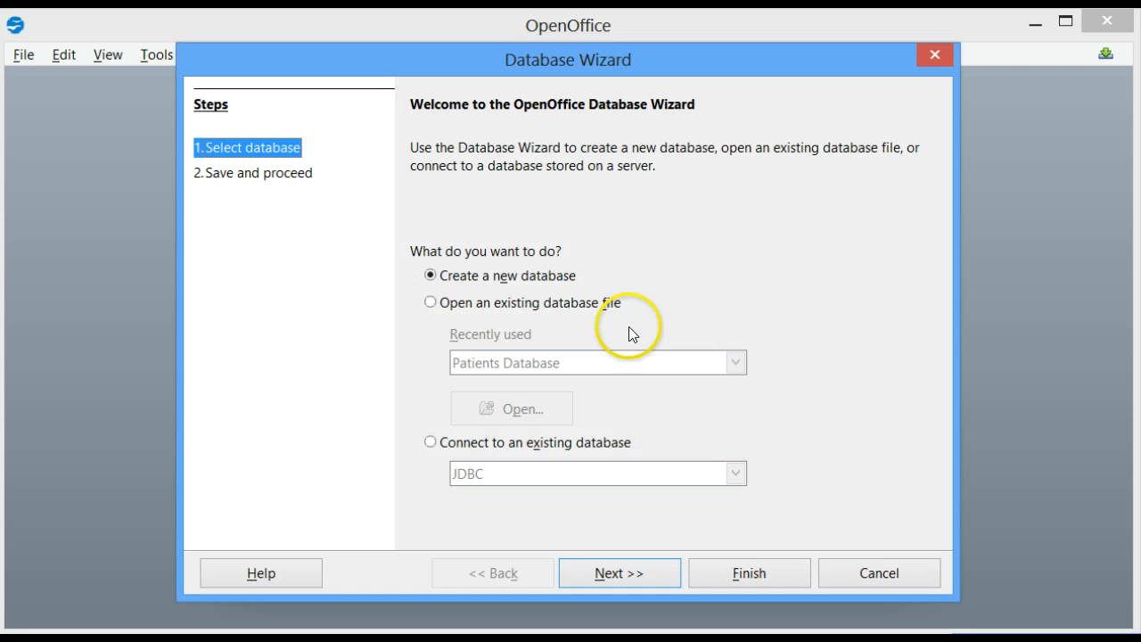
left_click(429, 303)
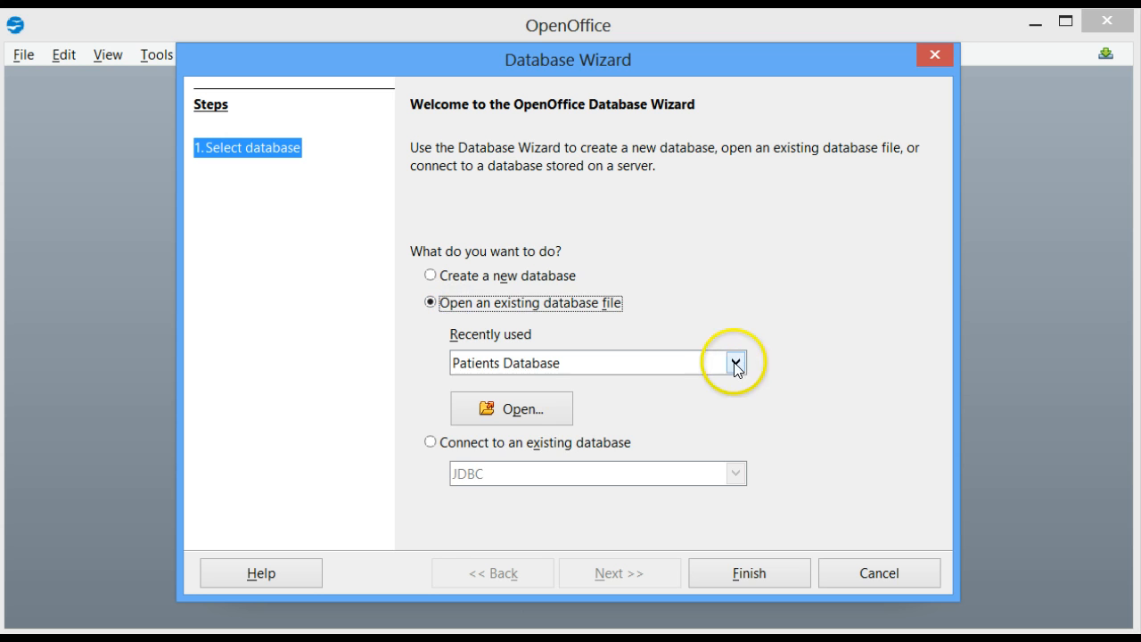
left_click(734, 361)
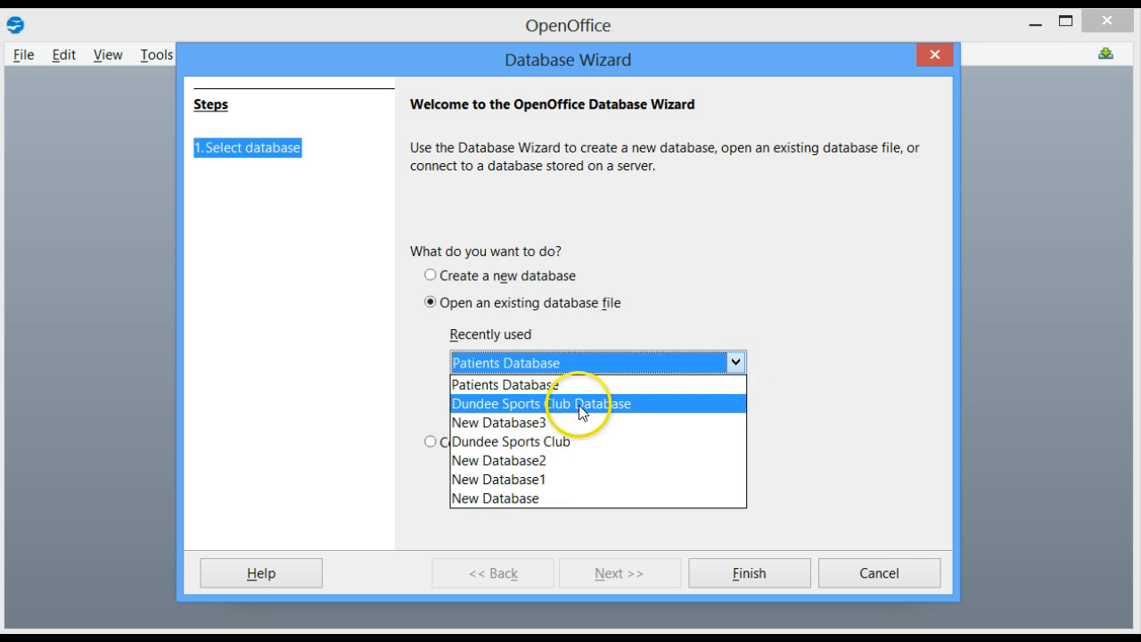
left_click(526, 403)
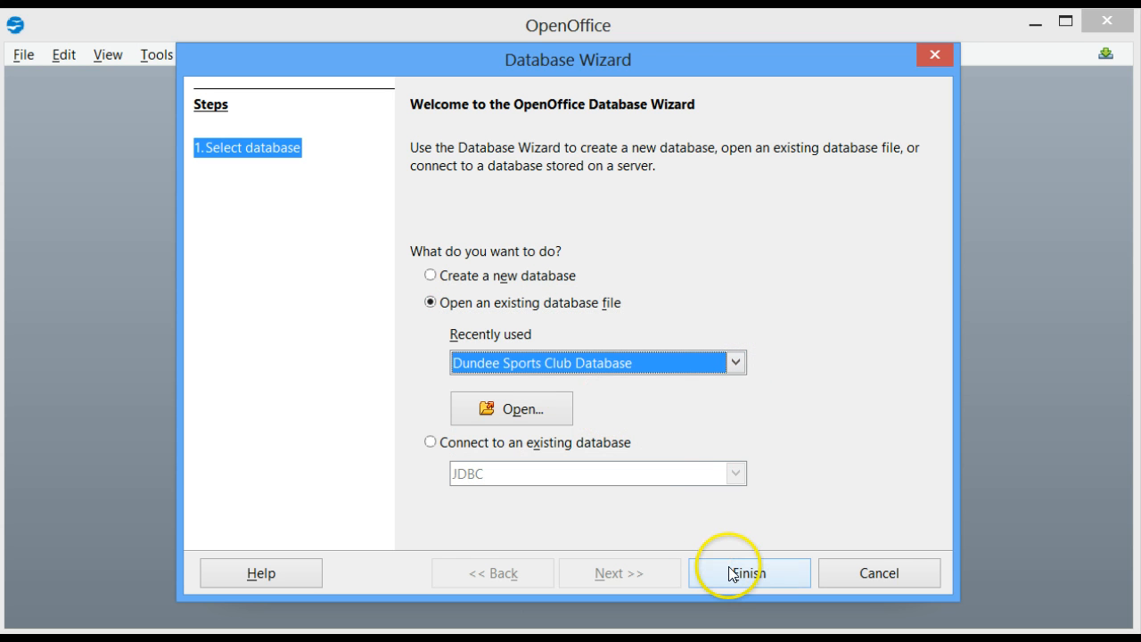
left_click(747, 573)
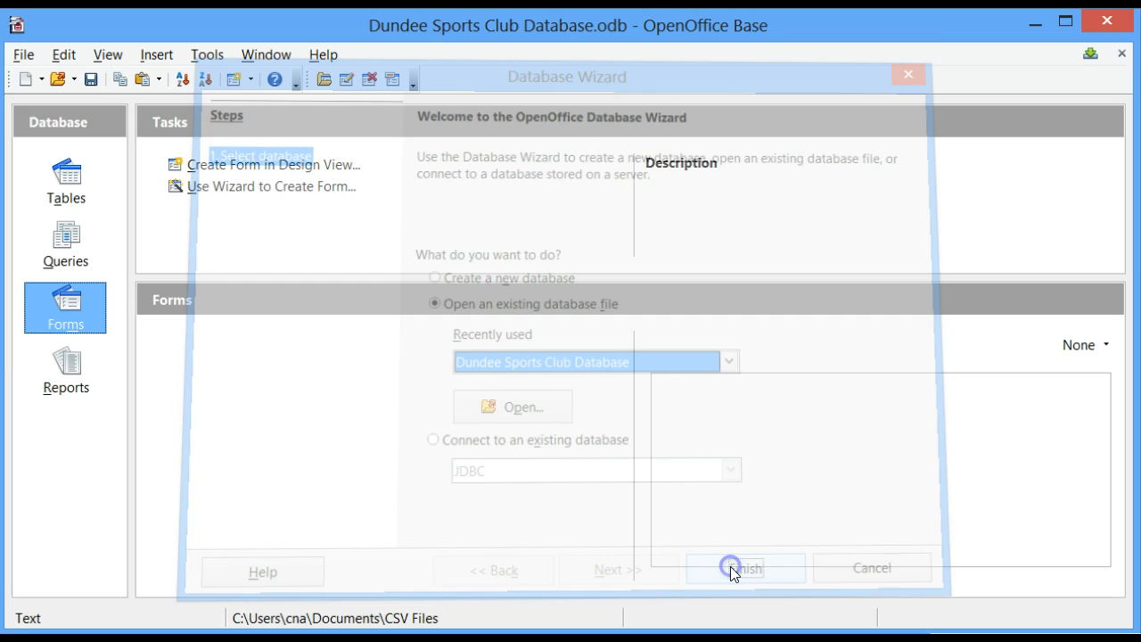
Show the Tables list and select the Dundee Sports Club table.
left_click(731, 566)
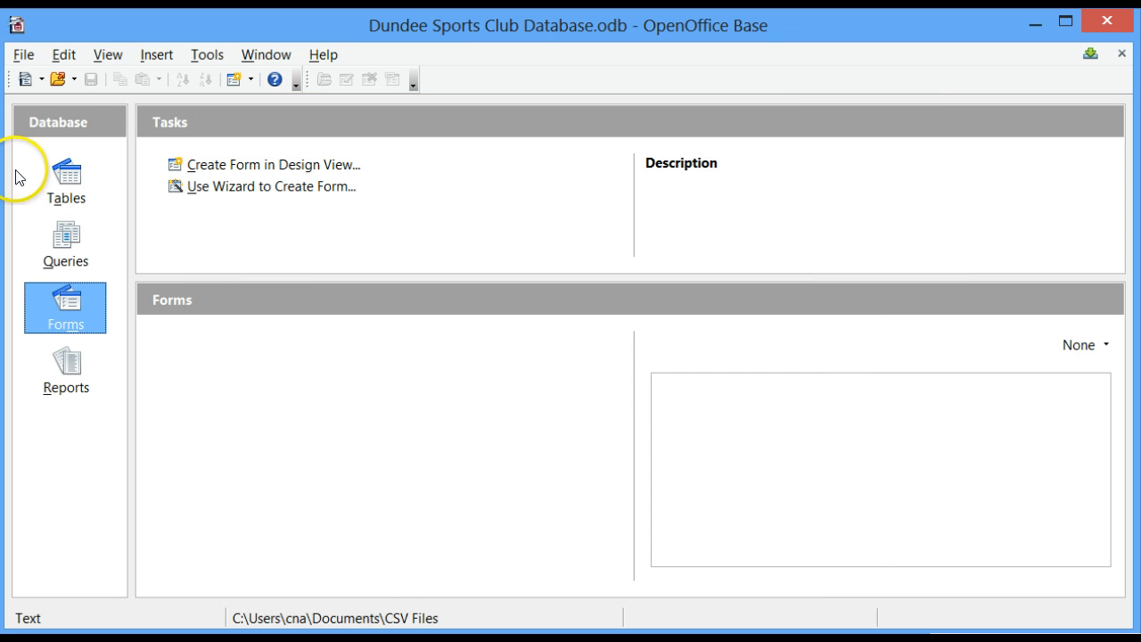
mouse_move(71, 121)
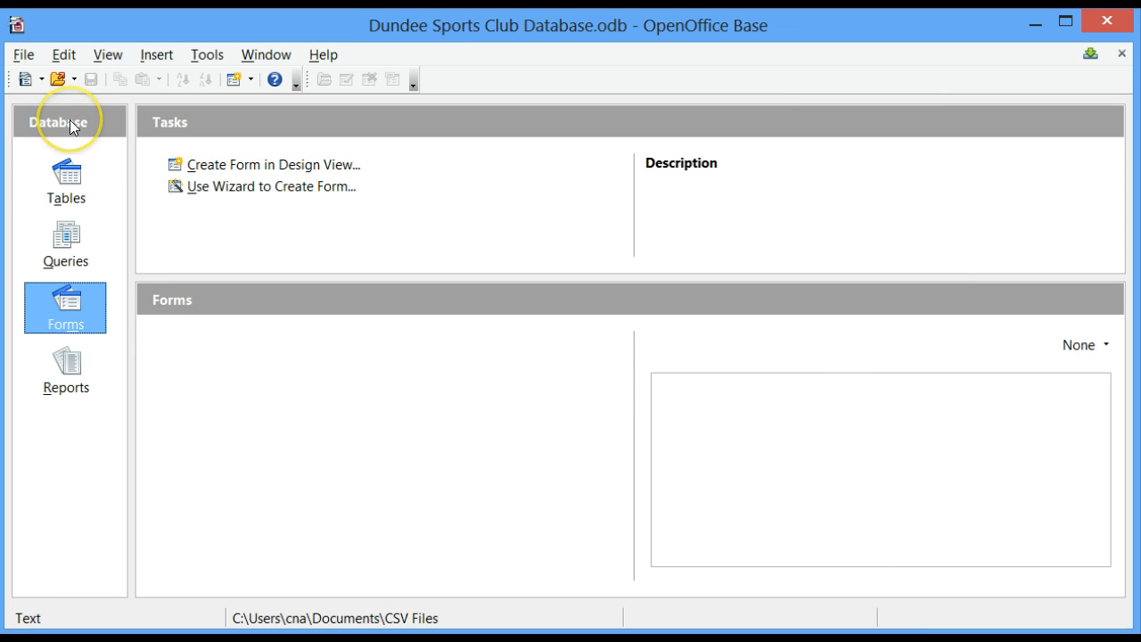
left_click(64, 182)
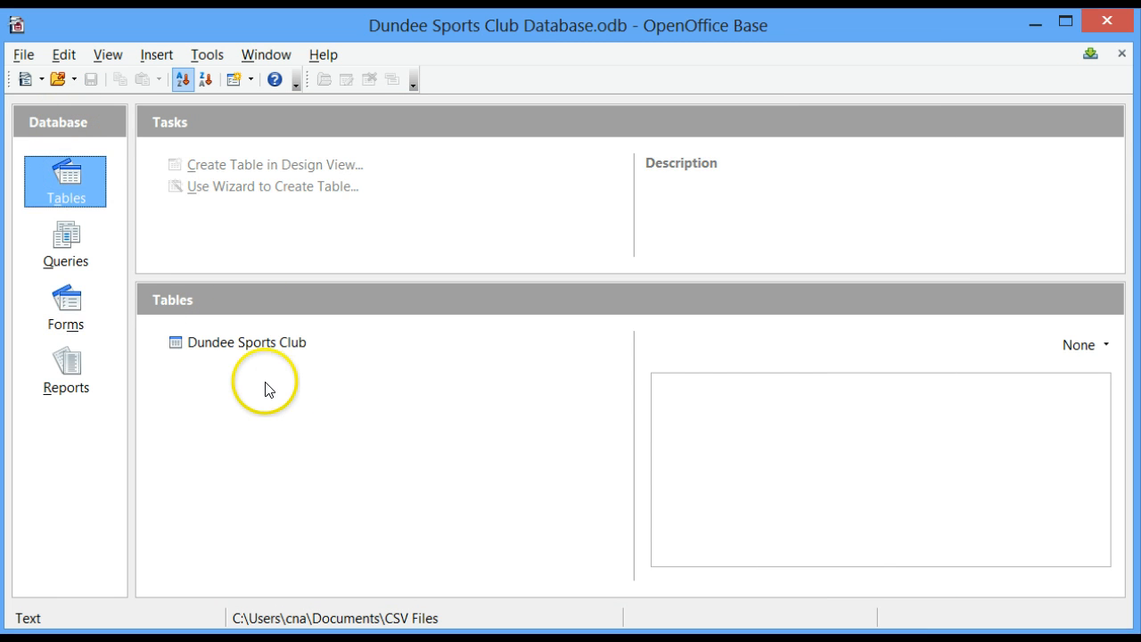
mouse_move(295, 364)
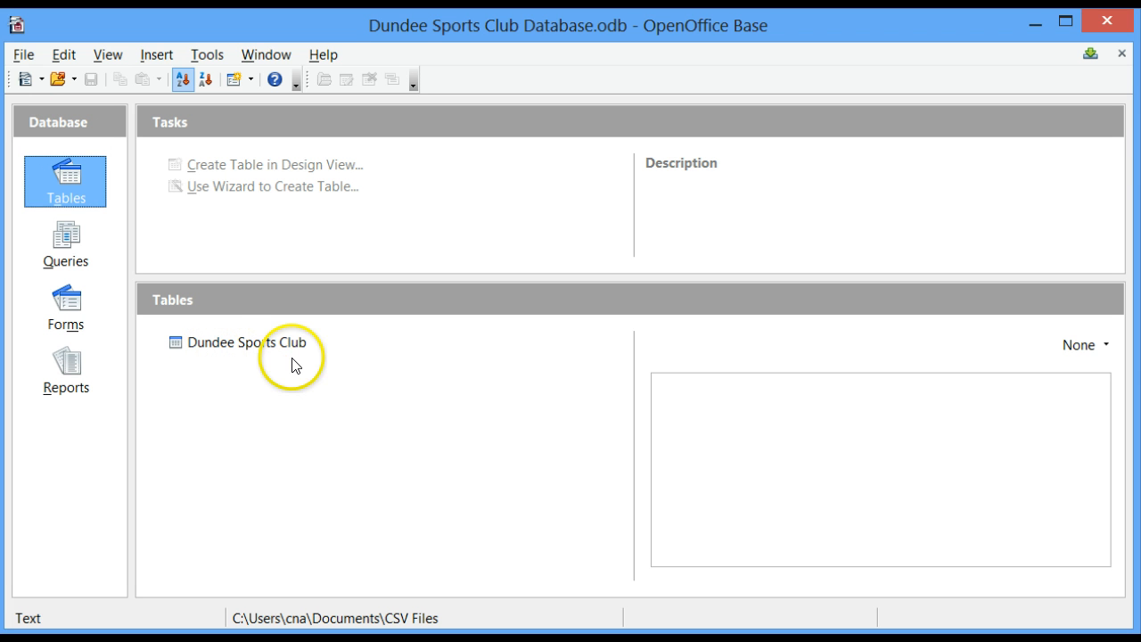
left_click(246, 342)
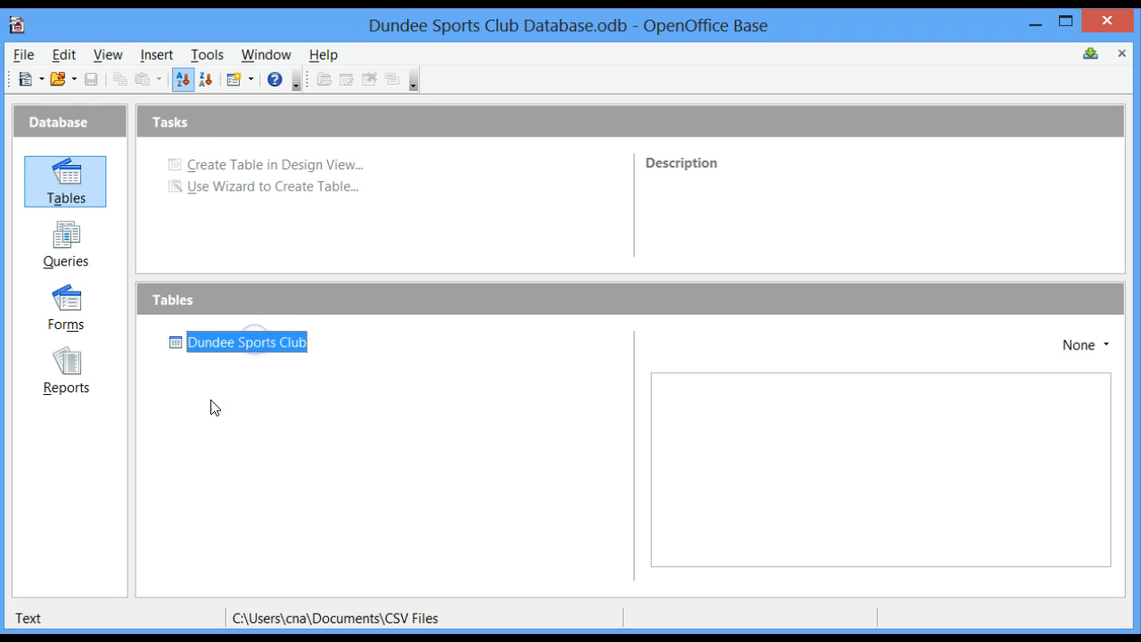
left_click(23, 54)
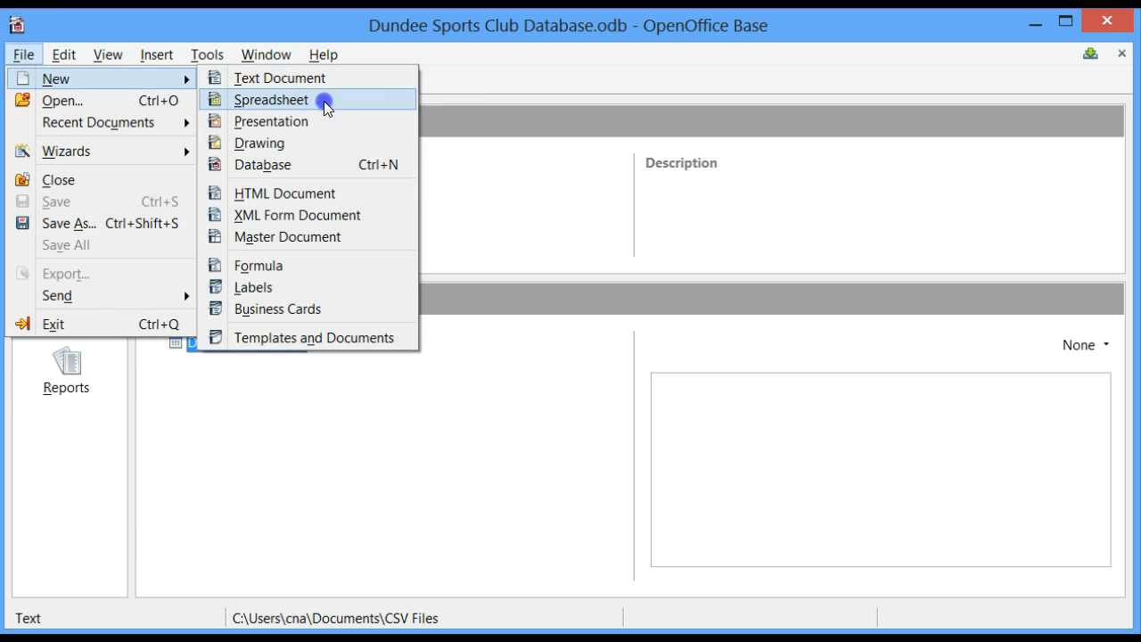
Create a new Calc spreadsheet, copy the Dundee Sports Club table, and switch to the Calc window.
left_click(271, 100)
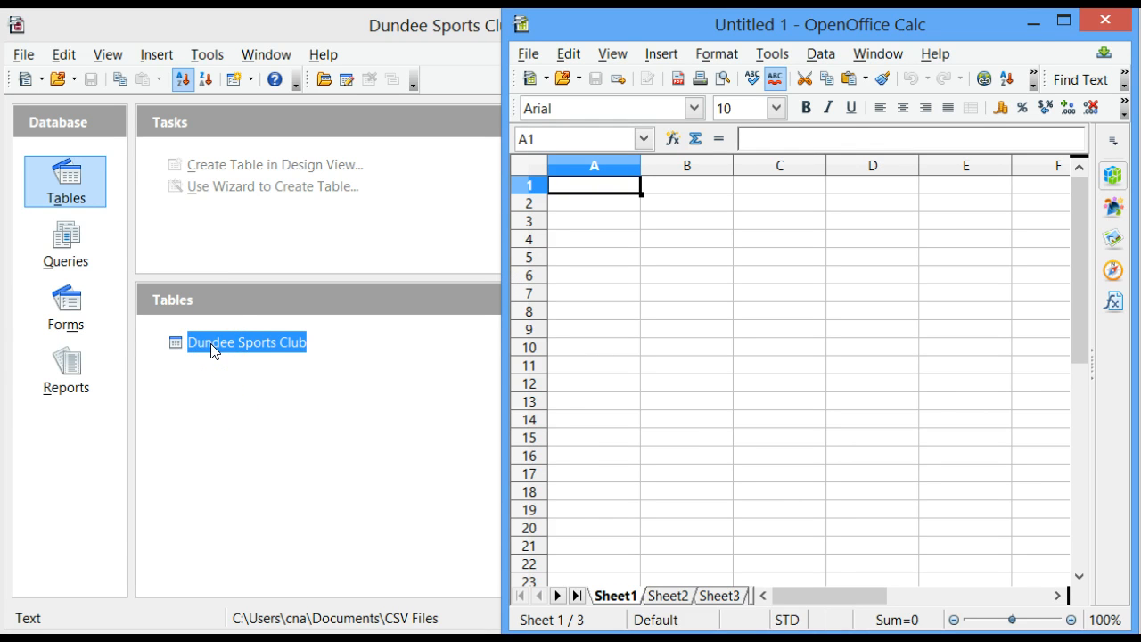
right_click(246, 343)
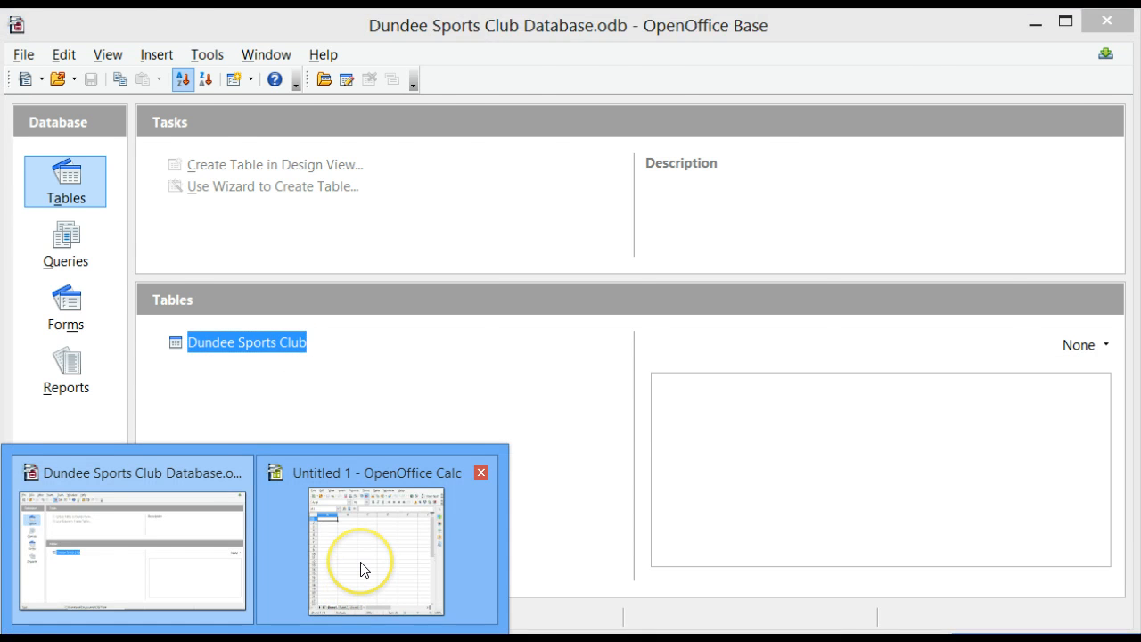
left_click(375, 543)
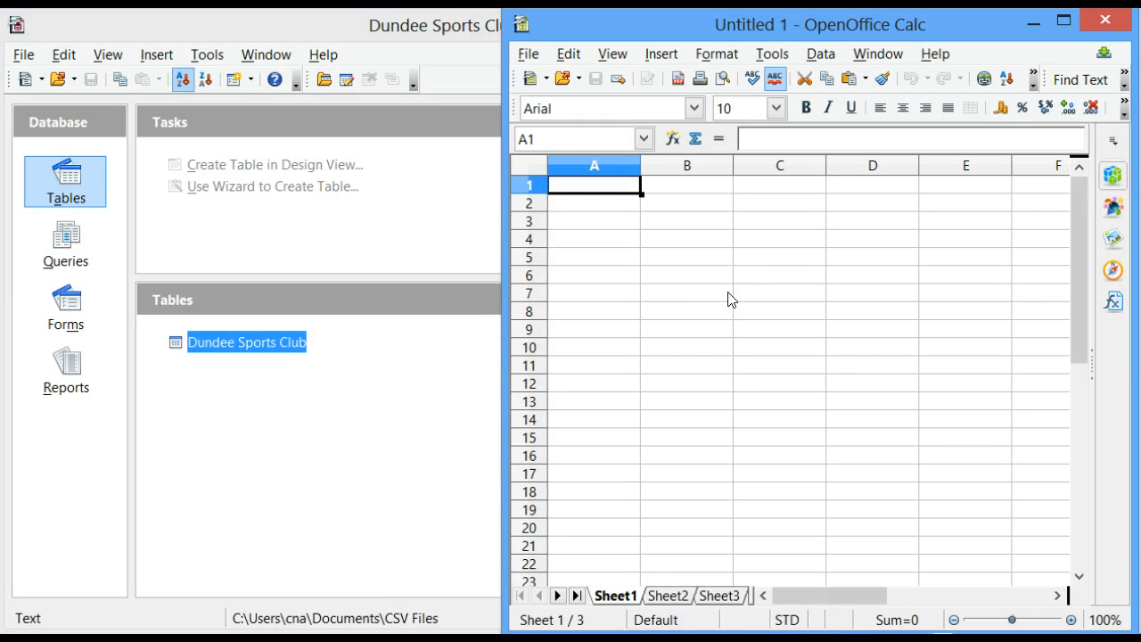
mouse_move(594, 178)
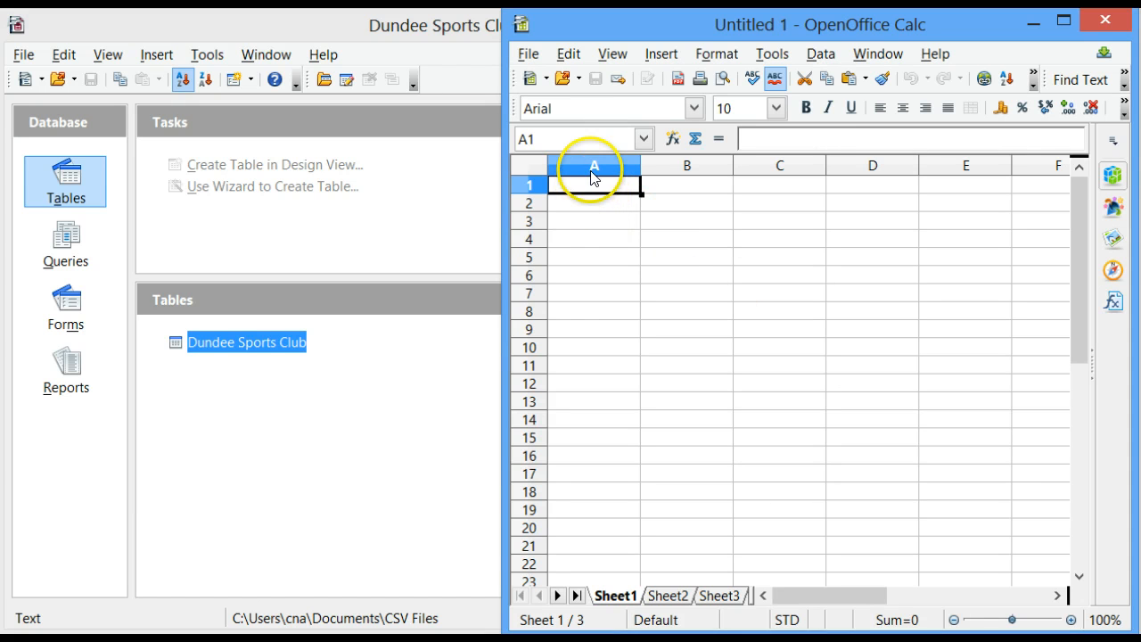
Paste the copied Dundee Sports Club table into the sheet at cell A1.
right_click(593, 187)
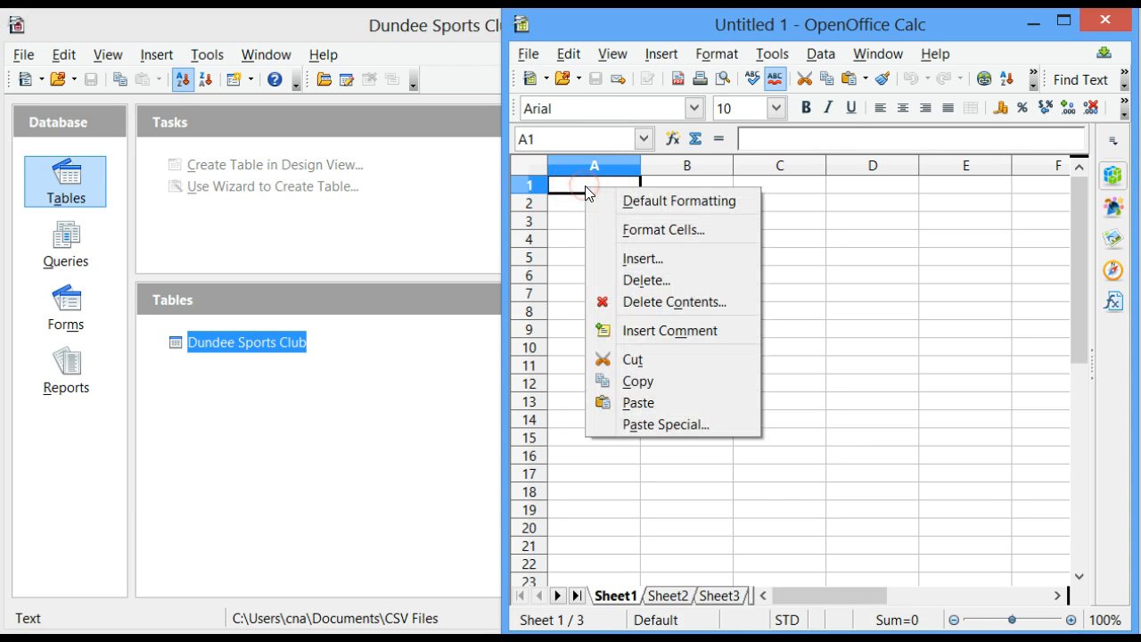
mouse_move(638, 403)
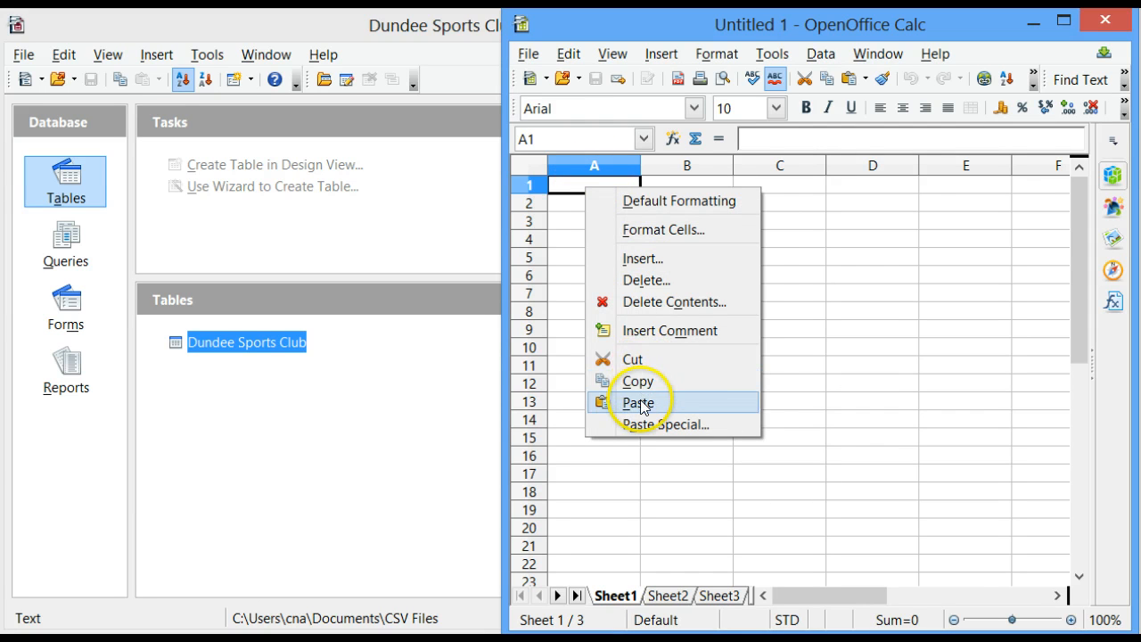
left_click(638, 403)
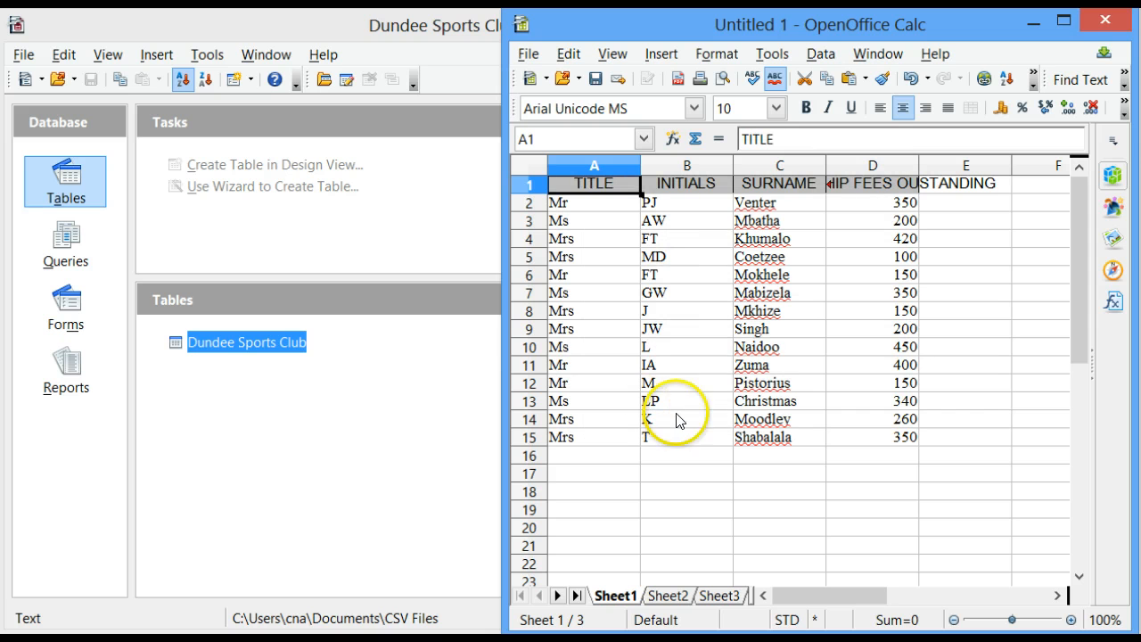
mouse_move(342, 373)
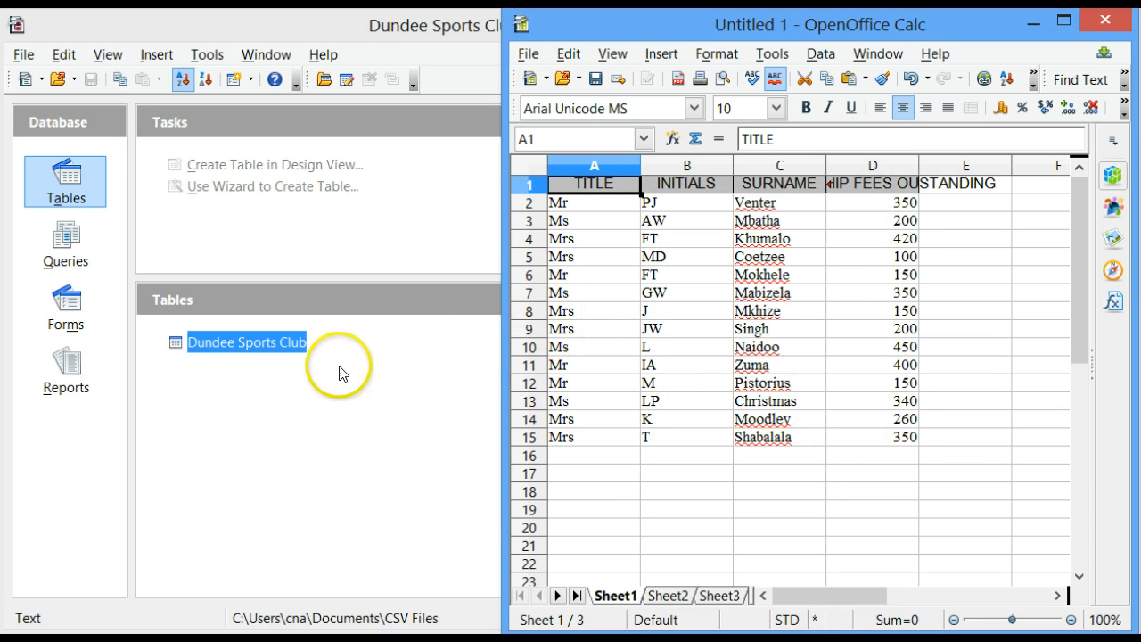
mouse_move(691, 394)
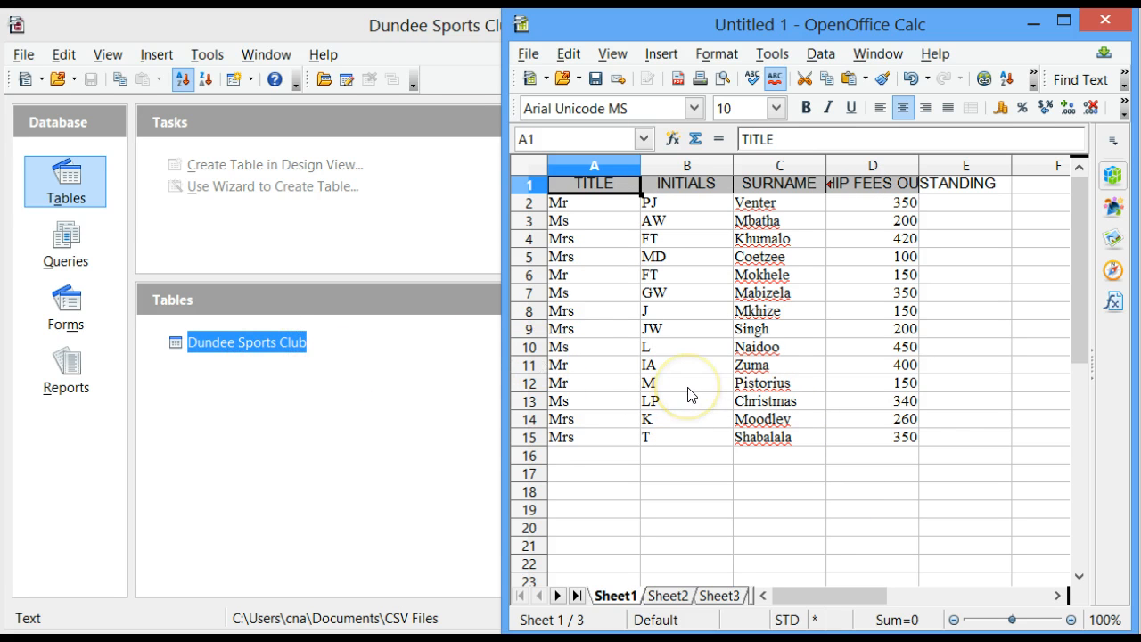
mouse_move(491, 62)
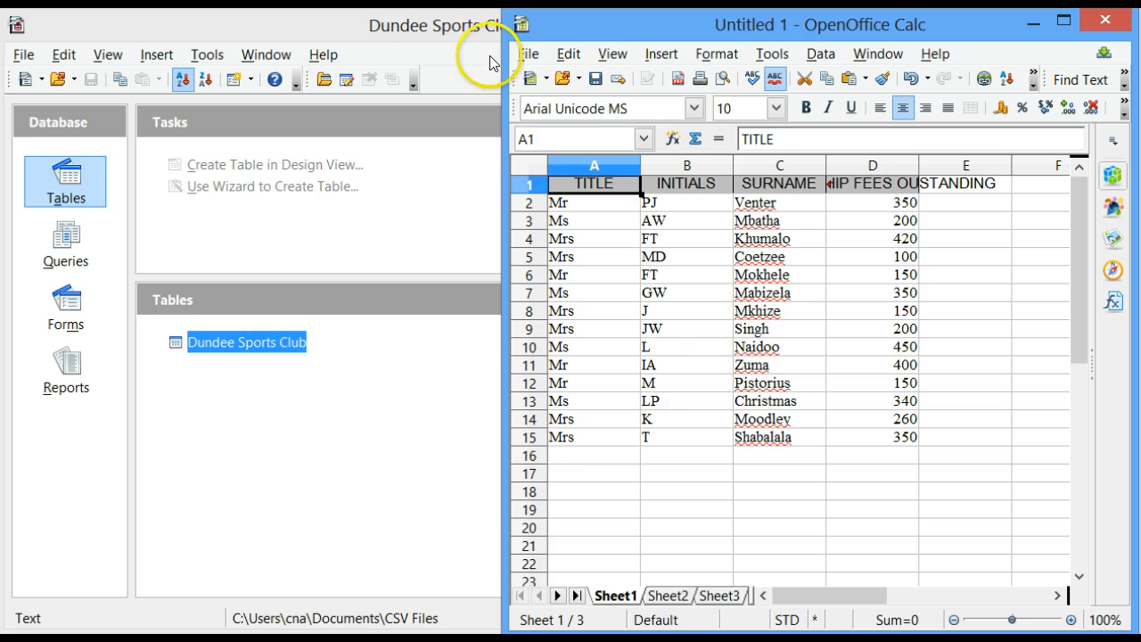
Save the sheet as ODF spreadsheet 'Dundee Sport Club Spreadsheet' in Documents.
left_click(528, 54)
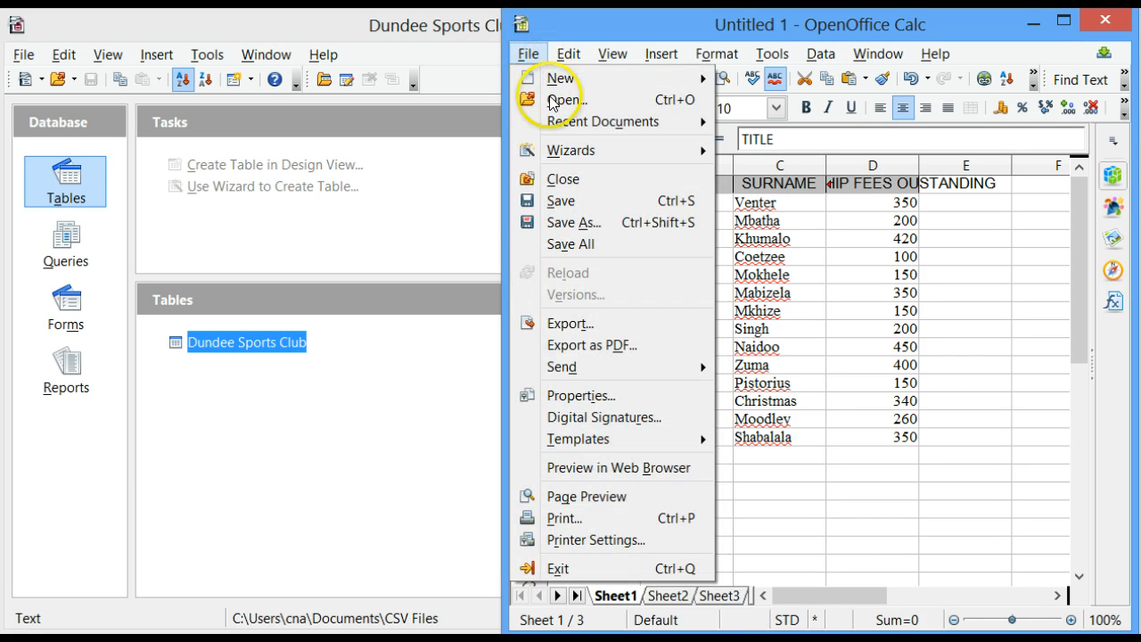
mouse_move(574, 210)
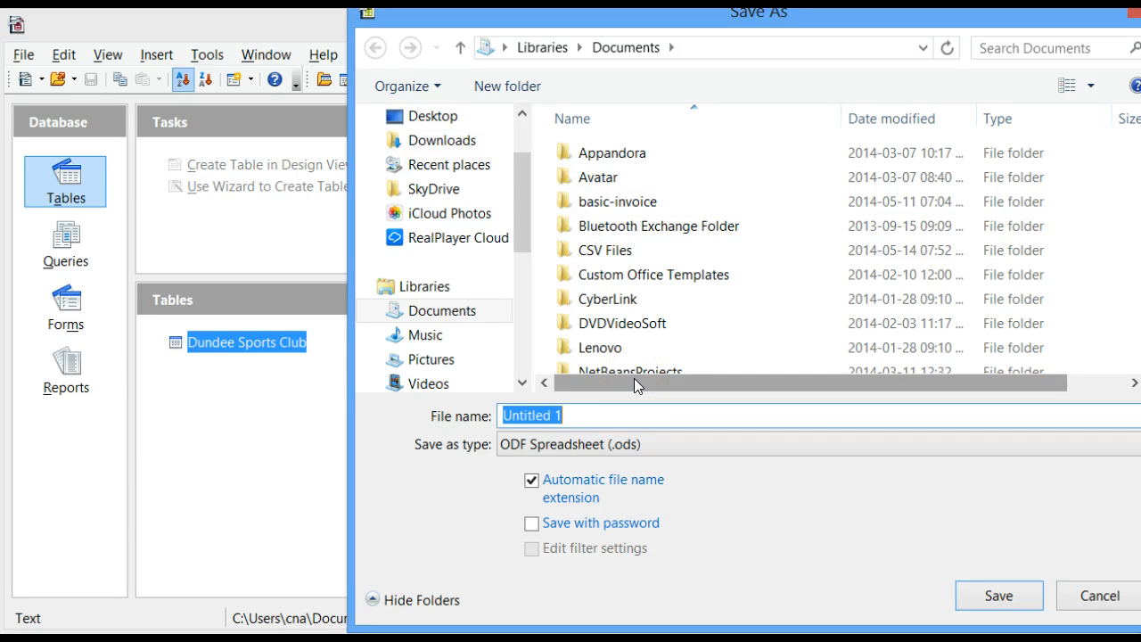
type("Dundee Sport Club Sp")
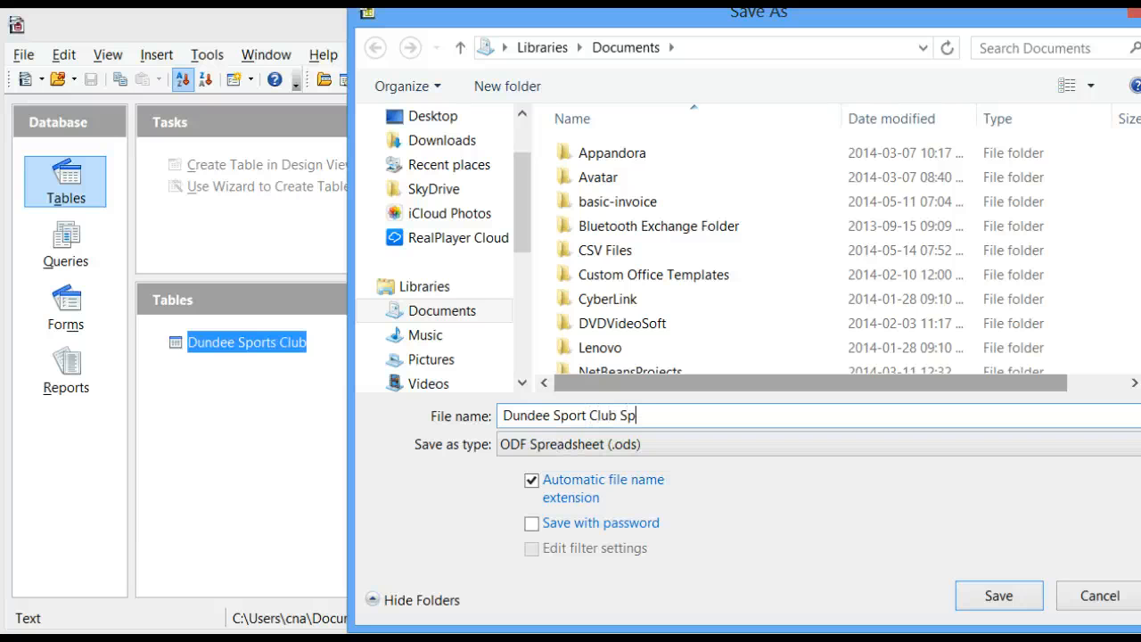
type("read")
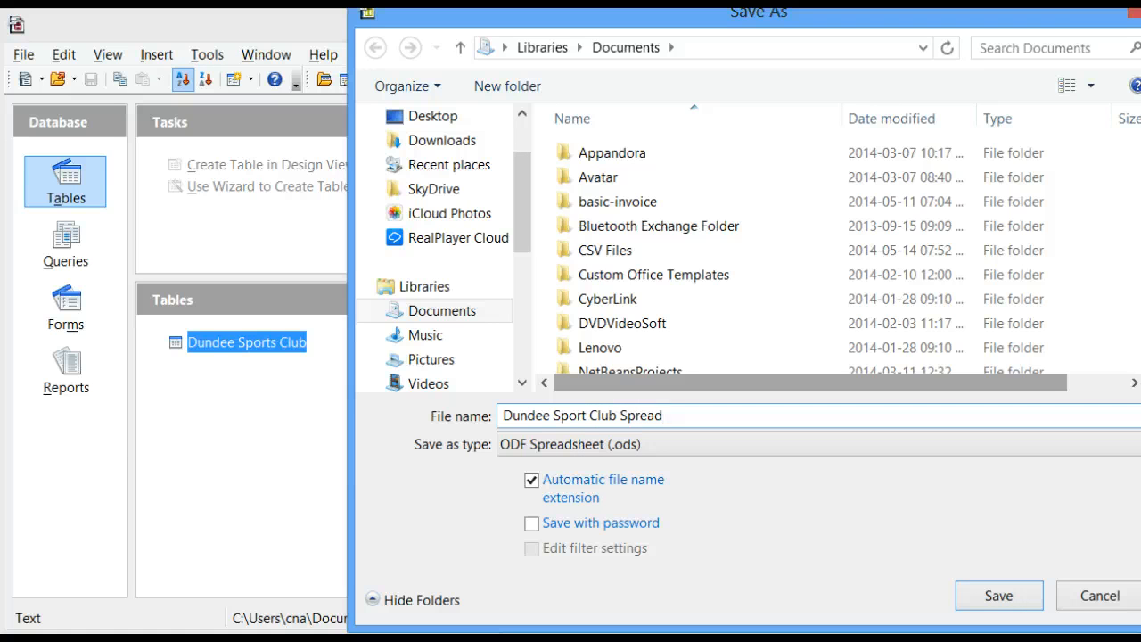
type("sheet")
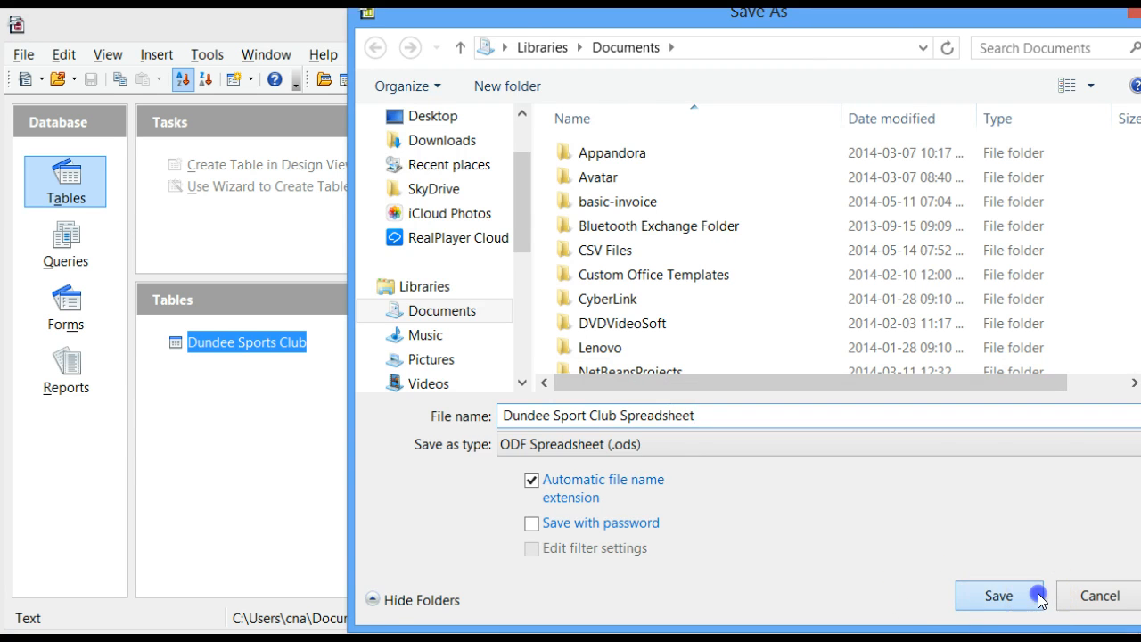
left_click(998, 595)
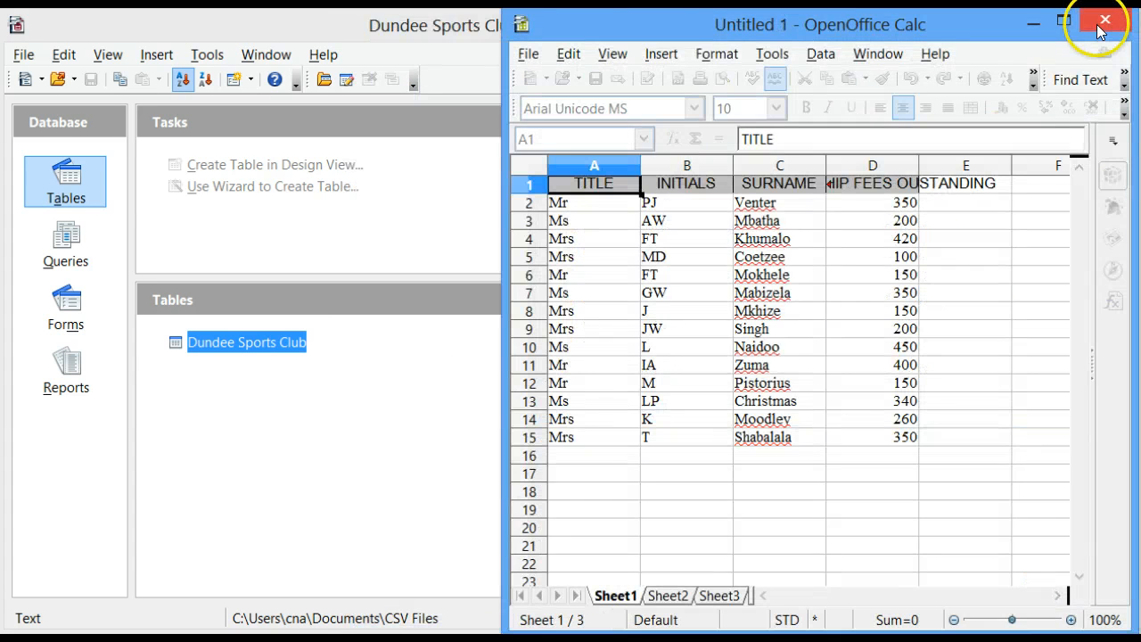
Close the Calc window and start a new empty Impress presentation from Base's File > New menu.
left_click(1105, 19)
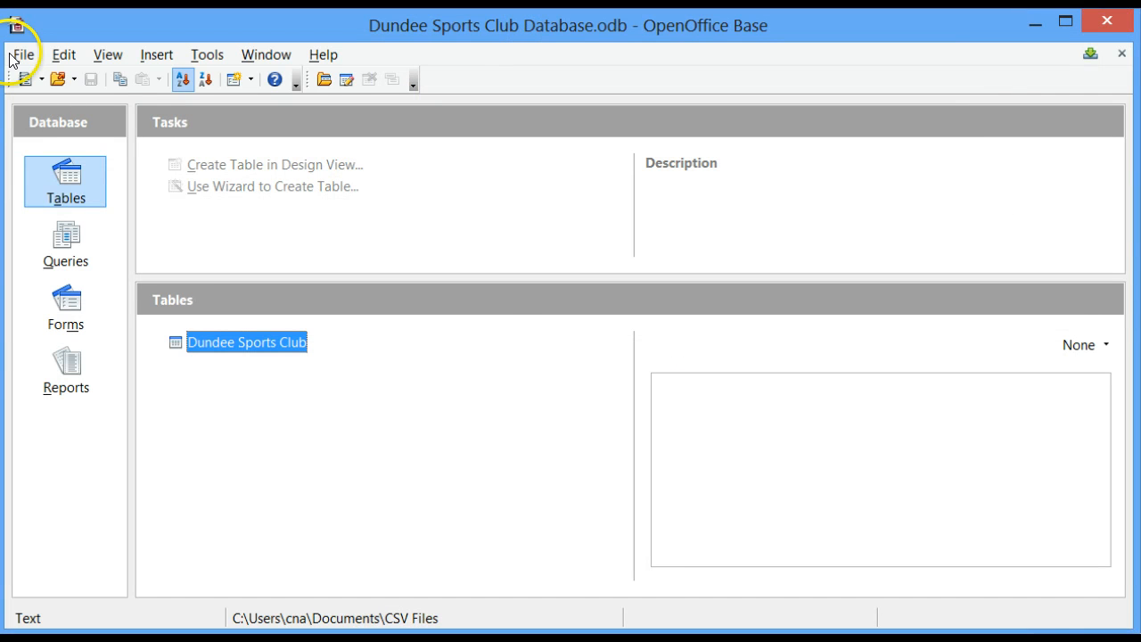
left_click(22, 54)
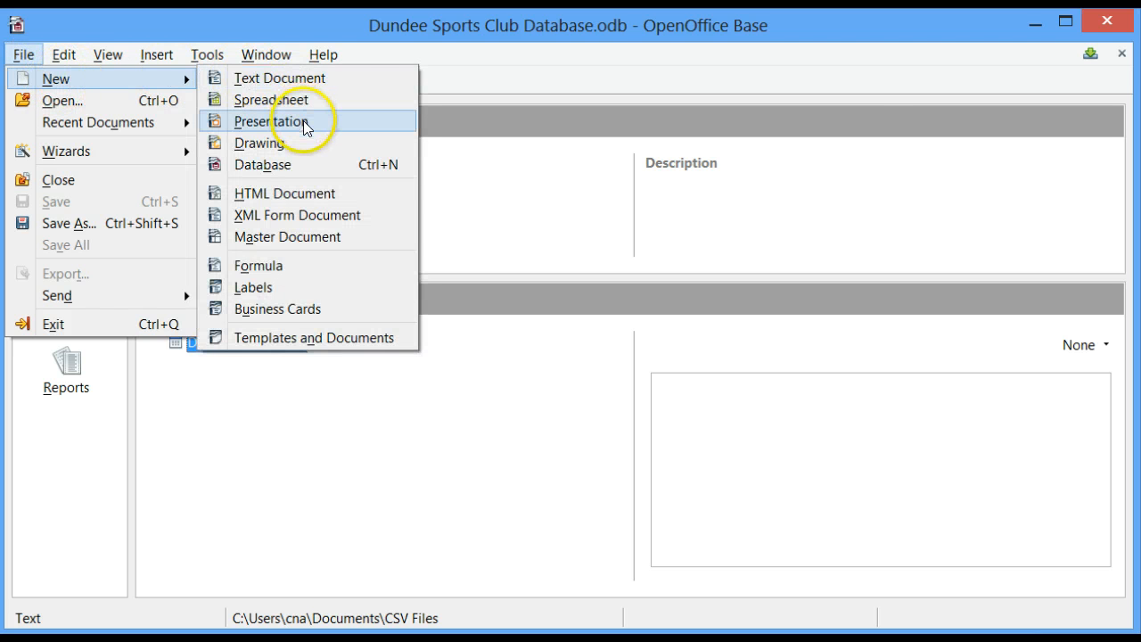
left_click(271, 121)
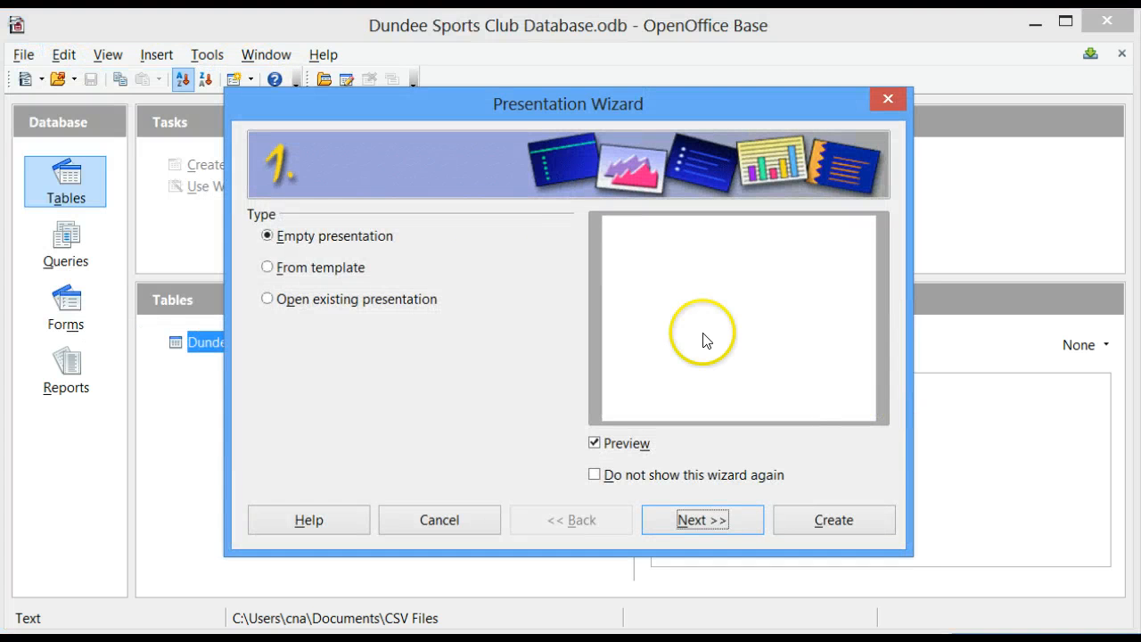
mouse_move(660, 524)
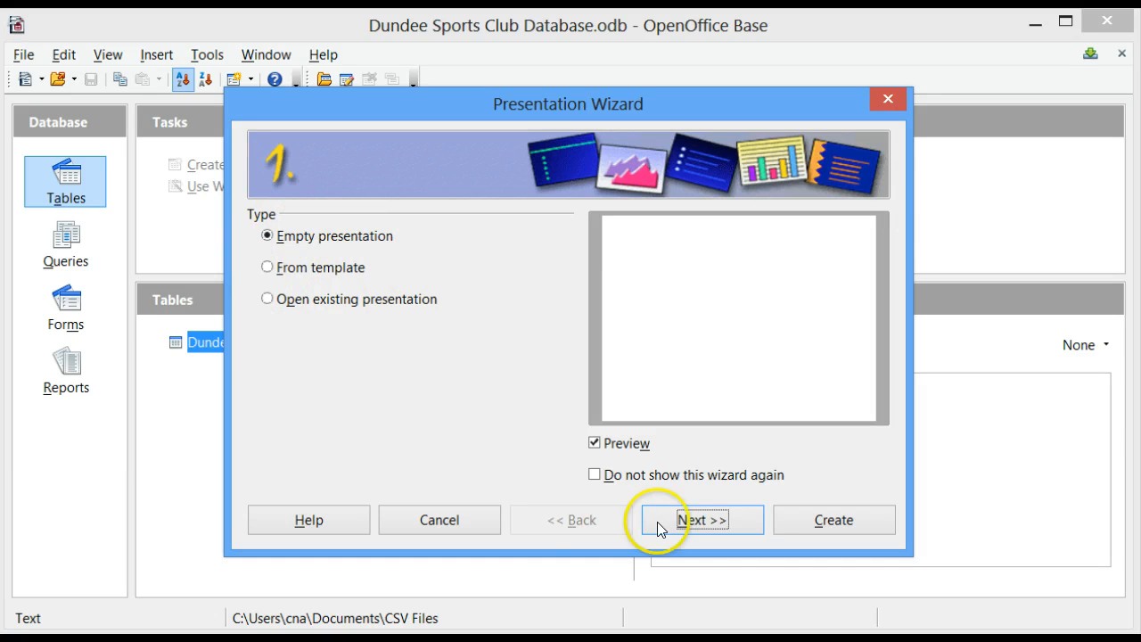
left_click(833, 520)
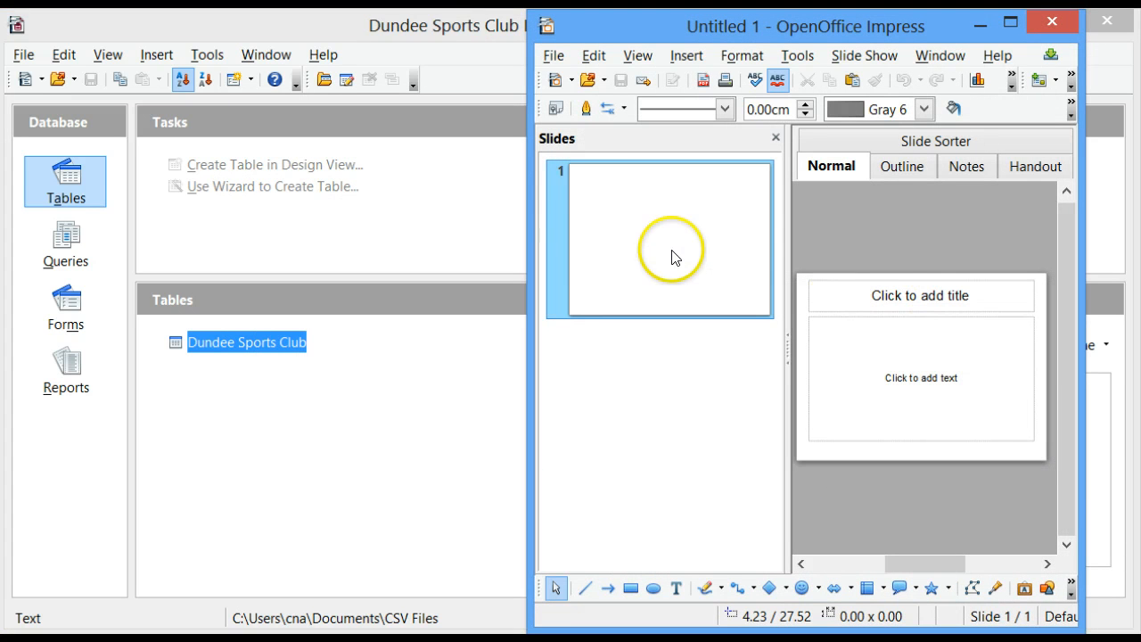
mouse_move(640, 217)
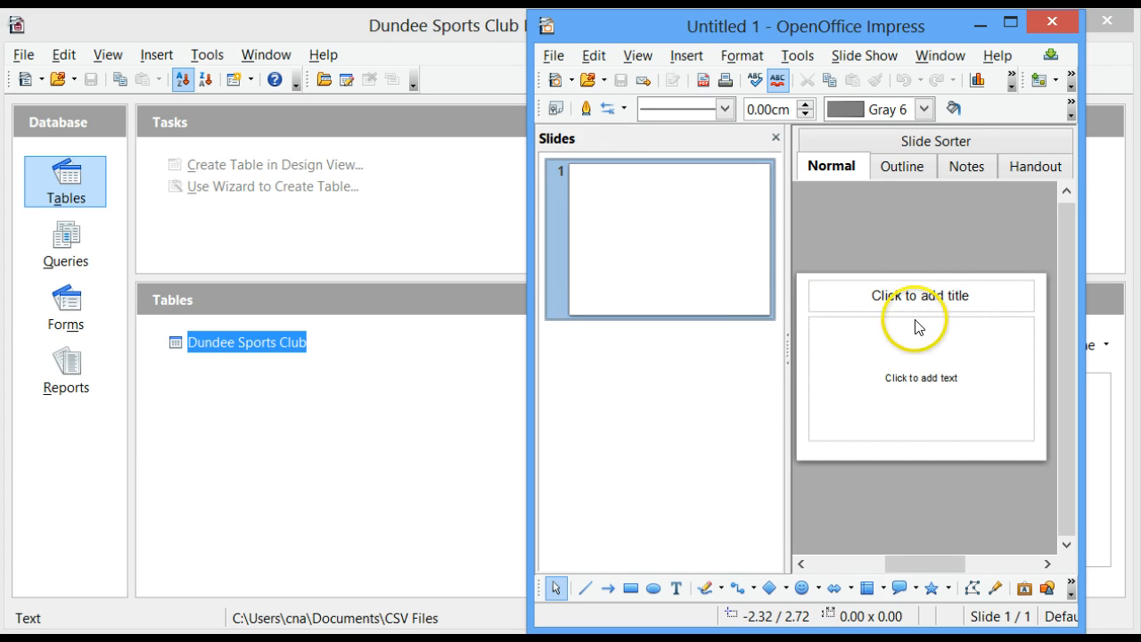
Delete the 'Click to add title' placeholder, keeping only the slide's content placeholder.
left_click(920, 296)
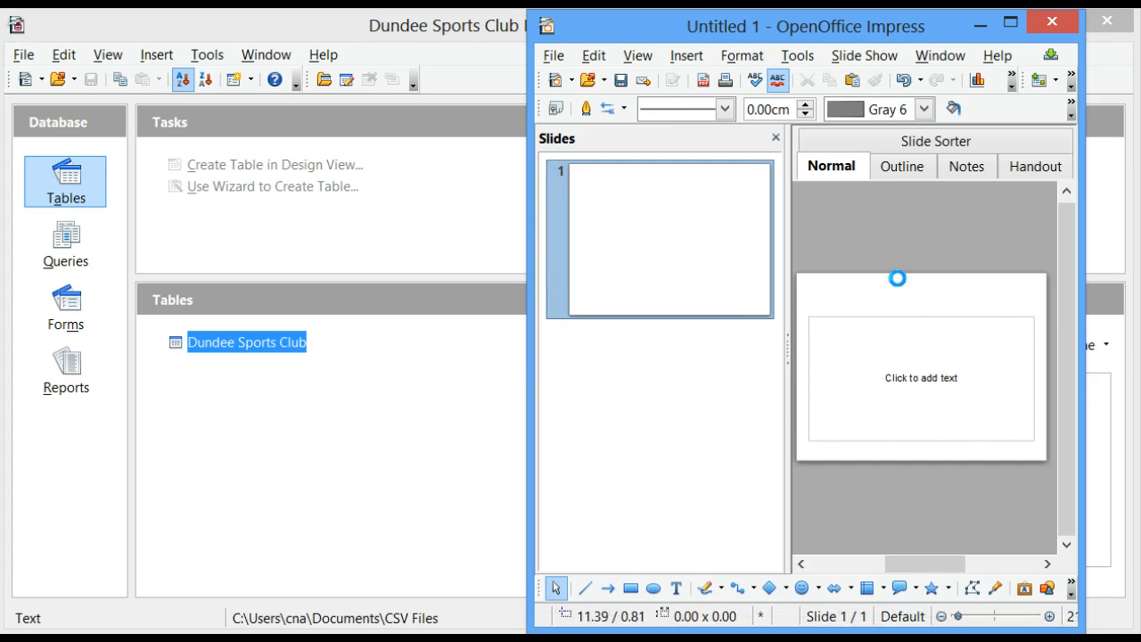
mouse_move(918, 317)
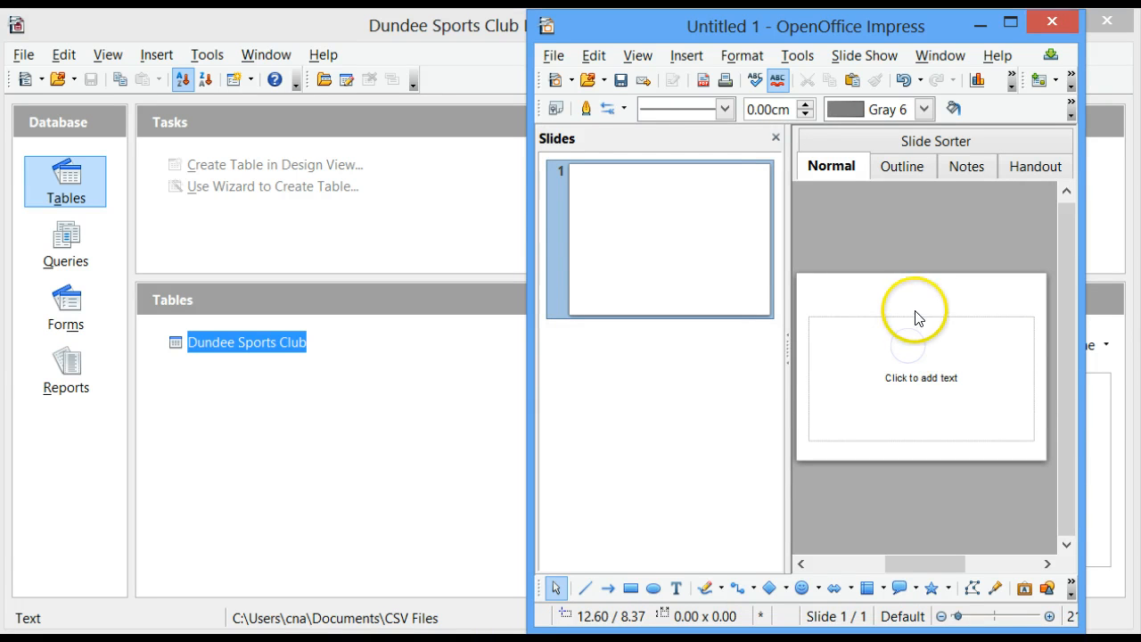
left_click(920, 378)
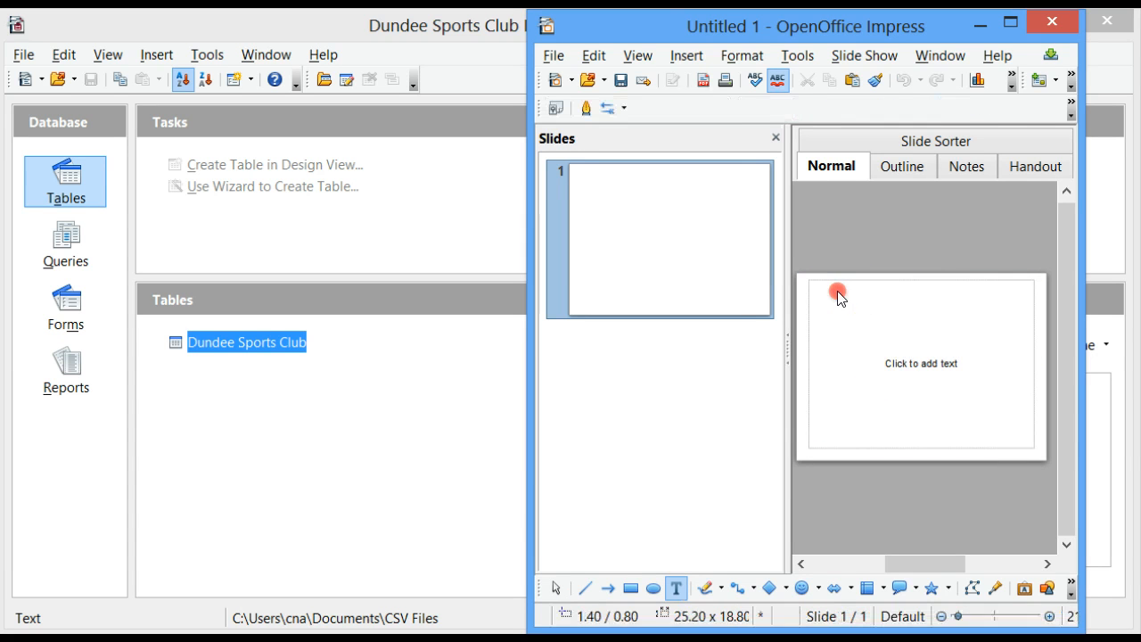
Paste the Dundee Sports Club table onto the slide and select that slide.
right_click(836, 295)
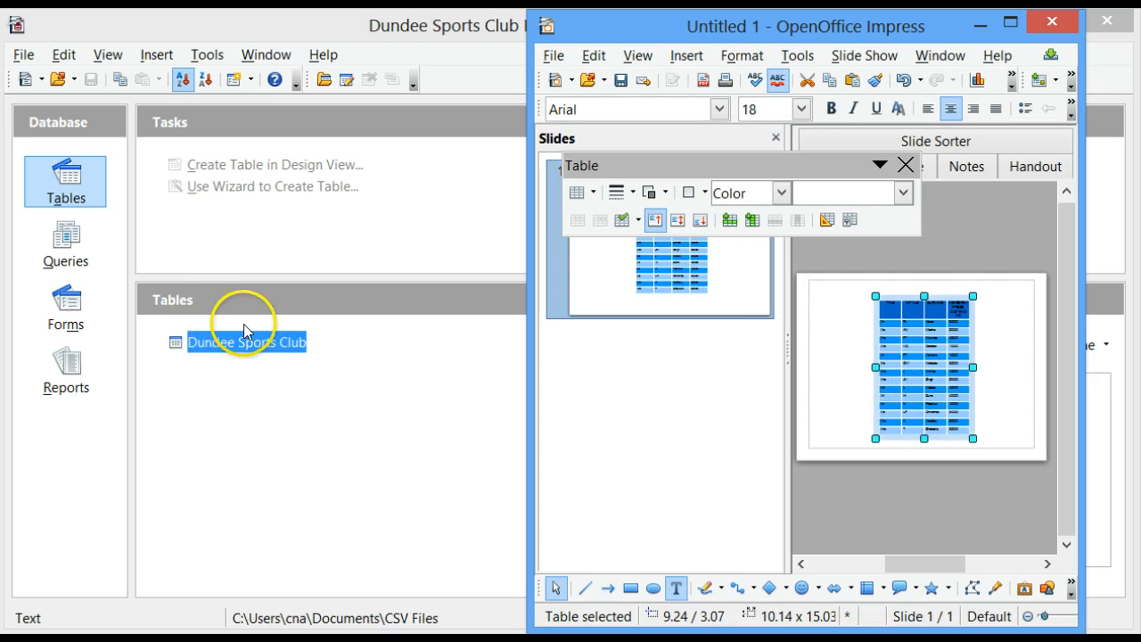
mouse_move(531, 396)
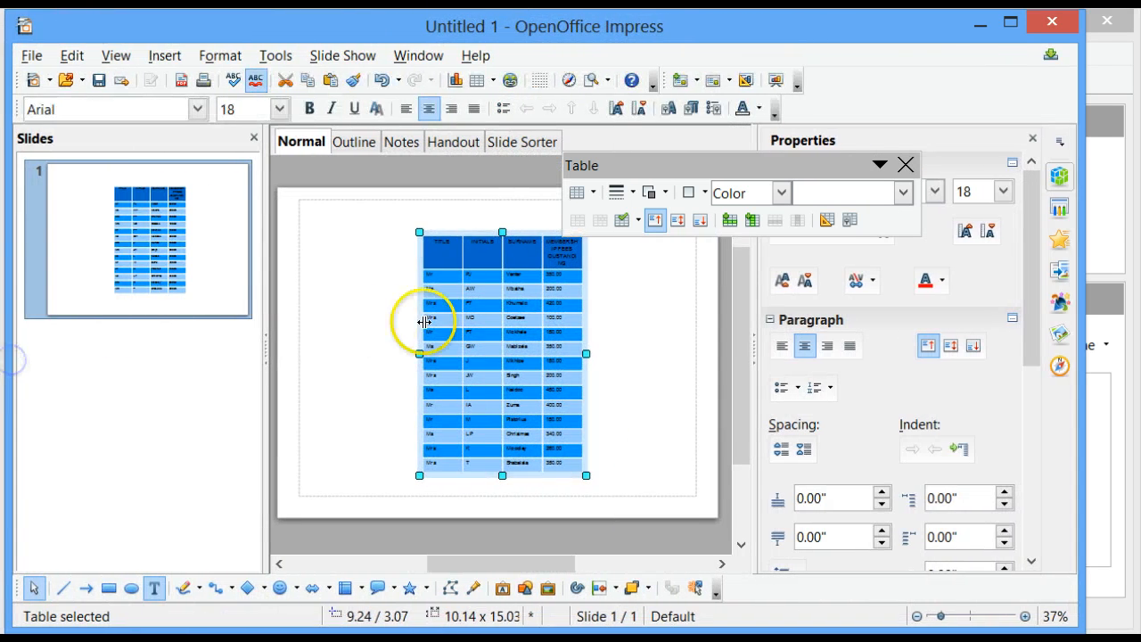
mouse_move(615, 375)
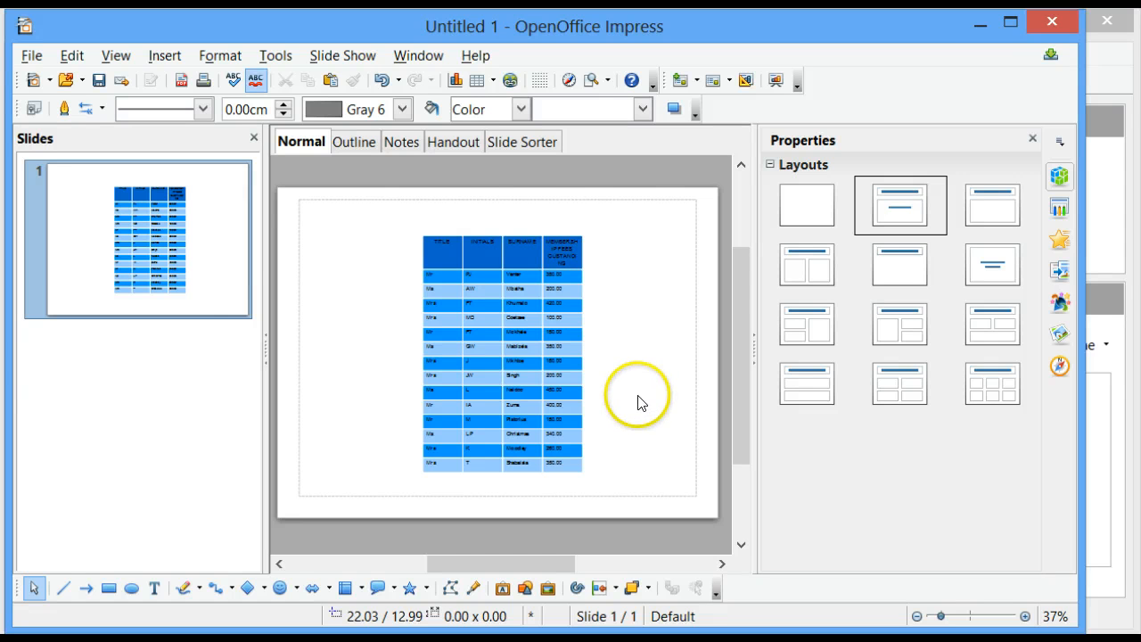
mouse_move(187, 258)
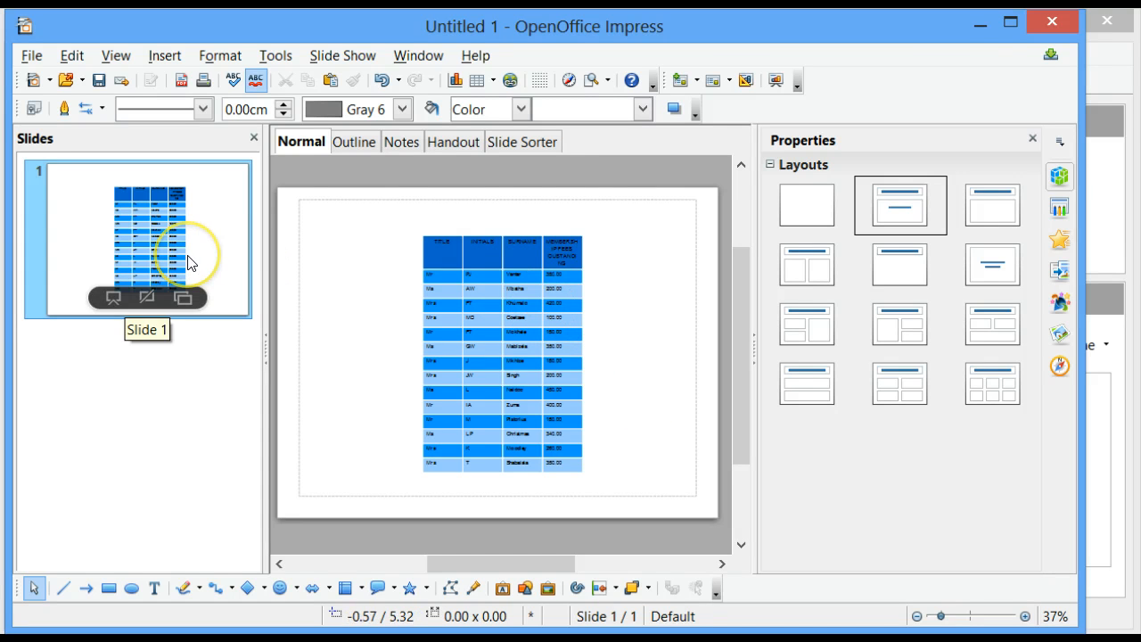
left_click(32, 55)
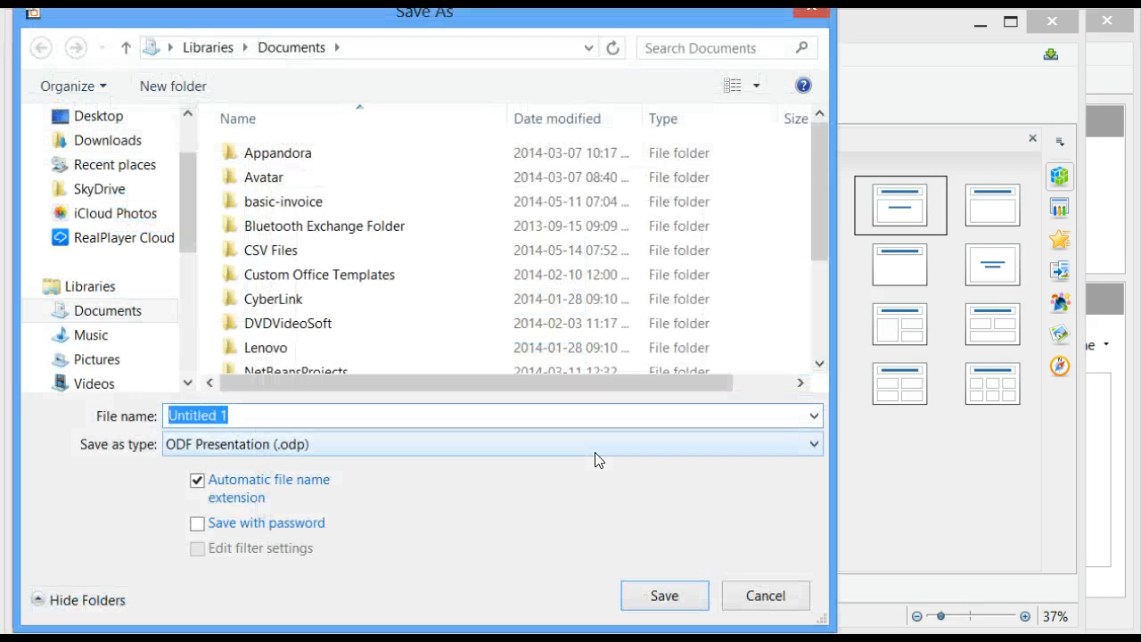
Save the file as ODF presentation 'Dundee Sports Club Presentation' in Documents.
type("Dundee Sports Club Pres")
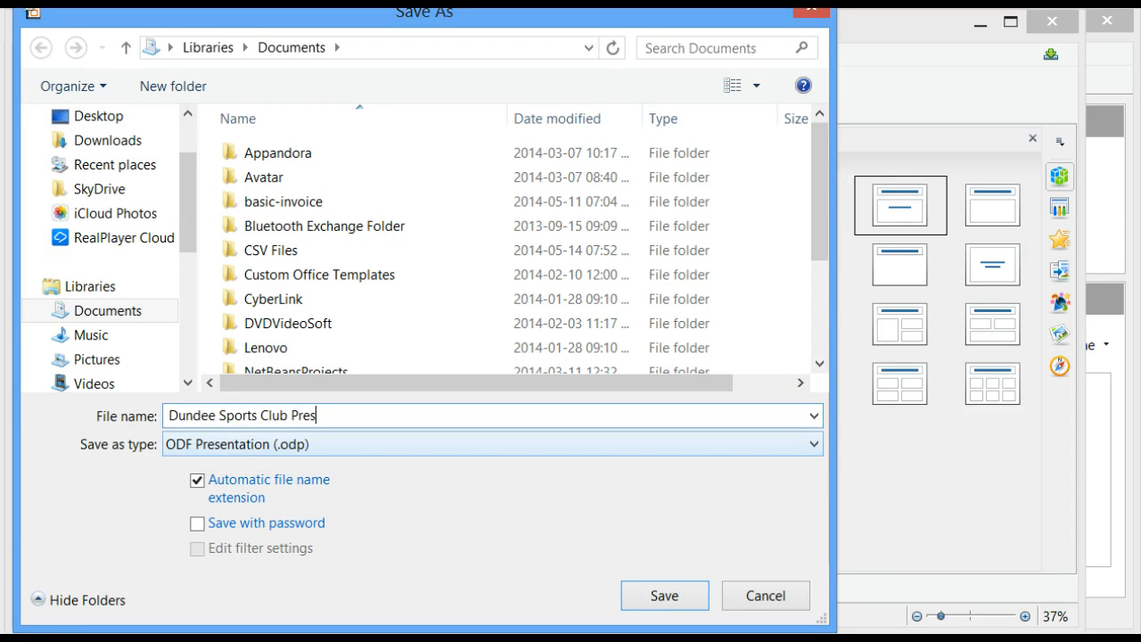
type("entation")
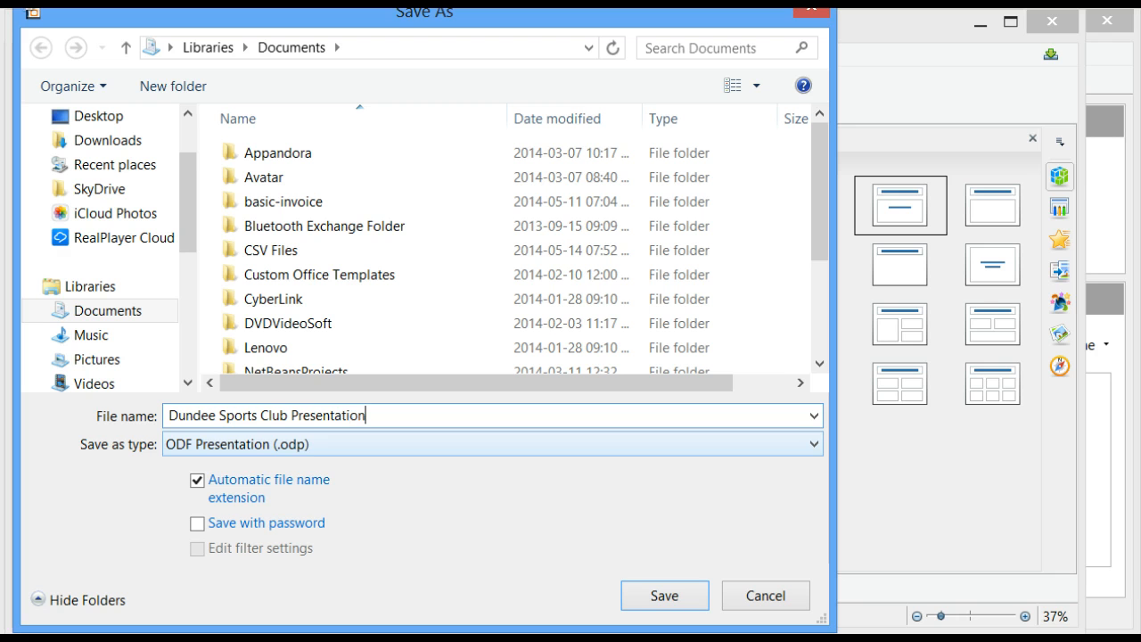
left_click(663, 595)
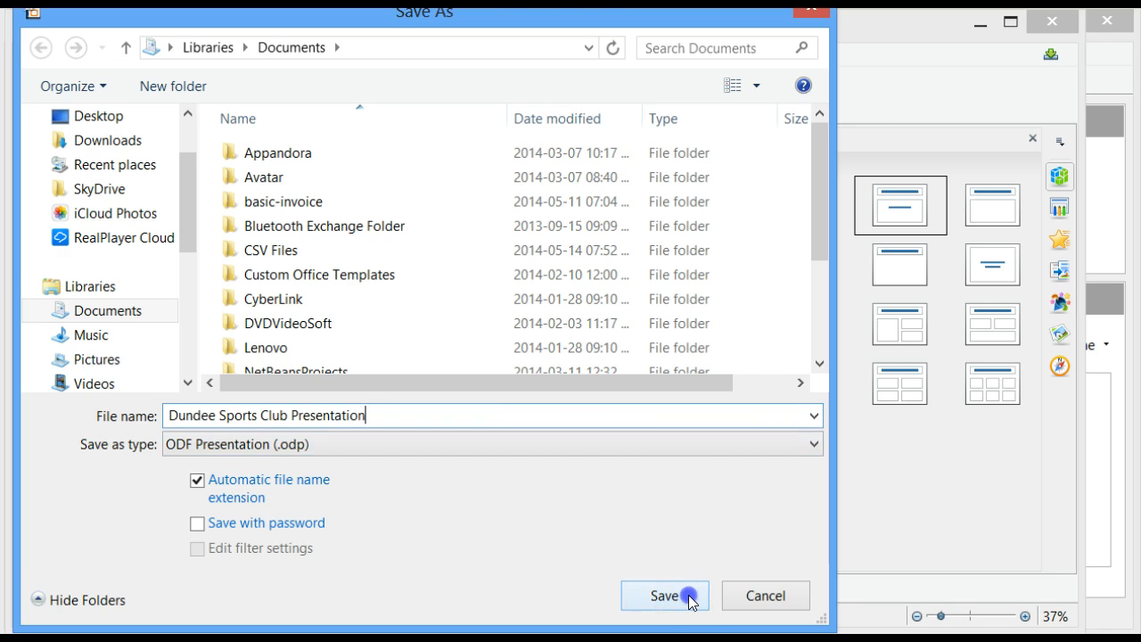
left_click(663, 595)
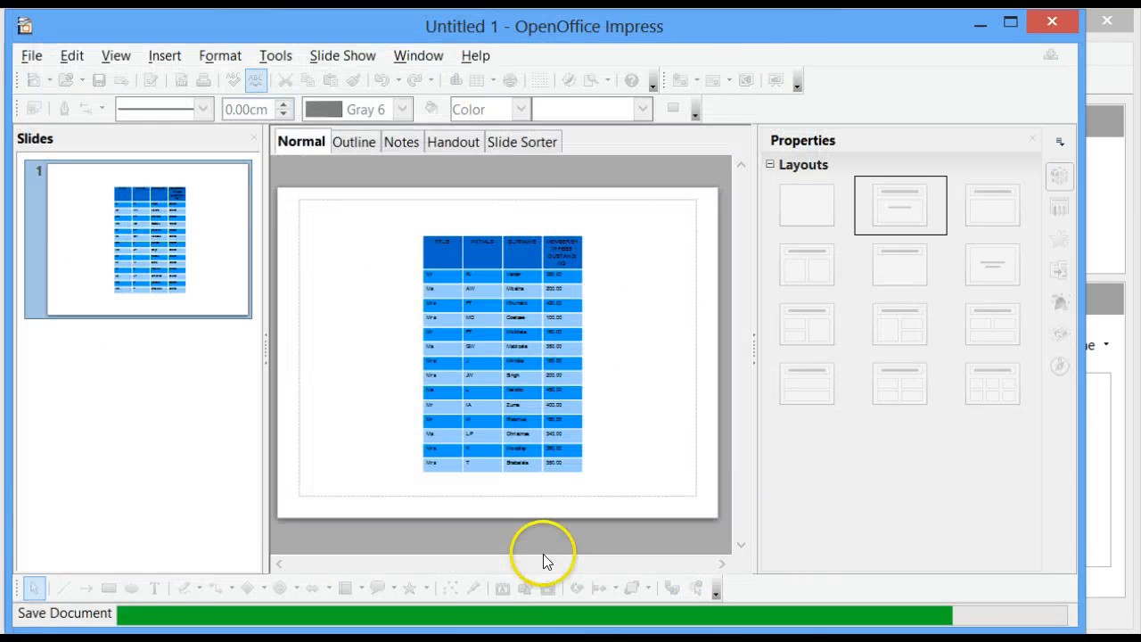